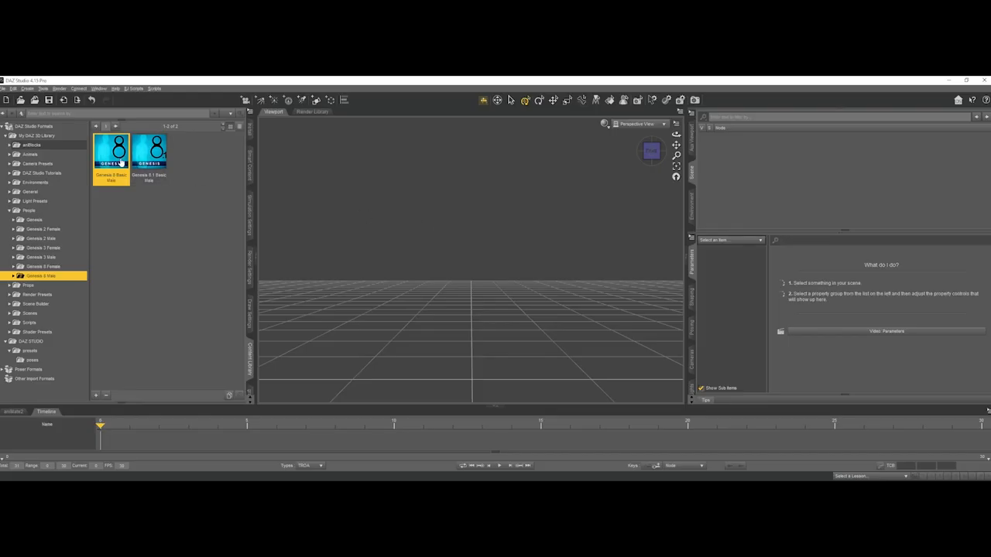
Load the Genesis 8 Basic Male figure from the Content Library's Genesis 8 Male folder
double_click(111, 153)
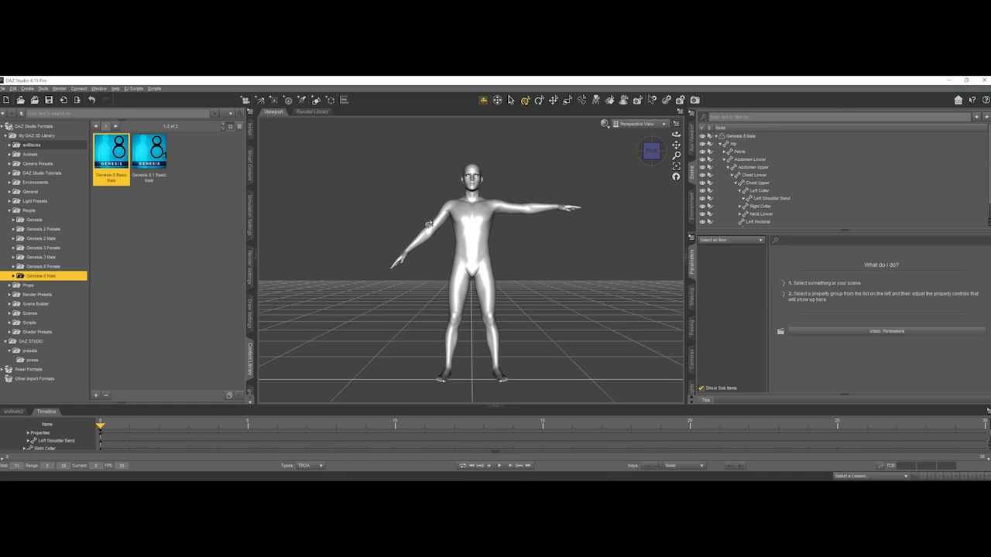
Drag Right Shoulder Bend until the right arm is horizontal, then deselect the figure
click(769, 213)
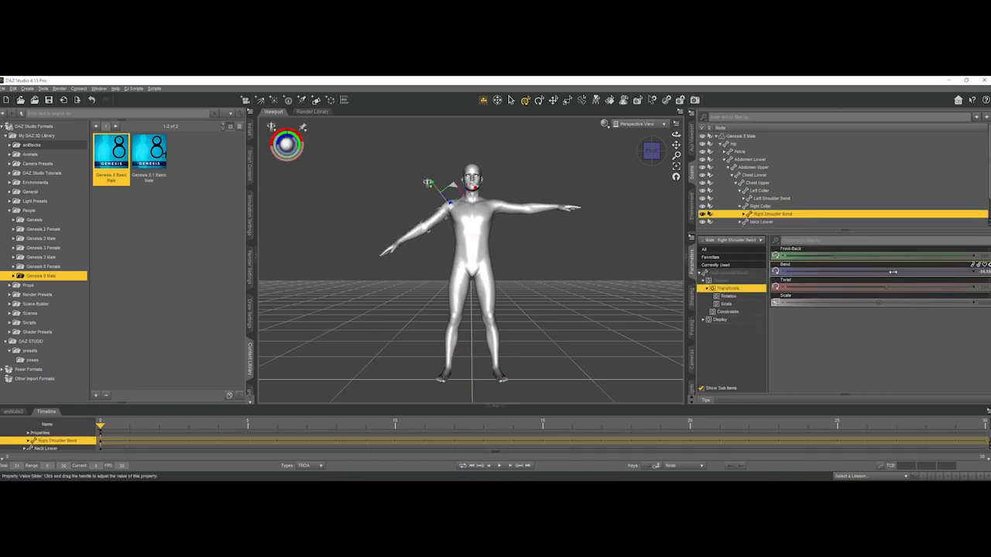
drag(894, 271, 887, 271)
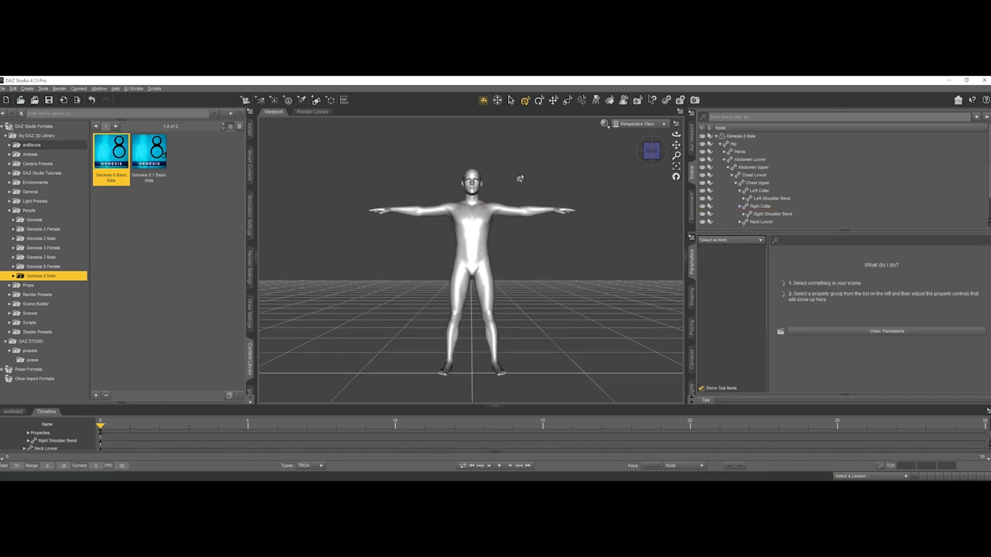
click(466, 225)
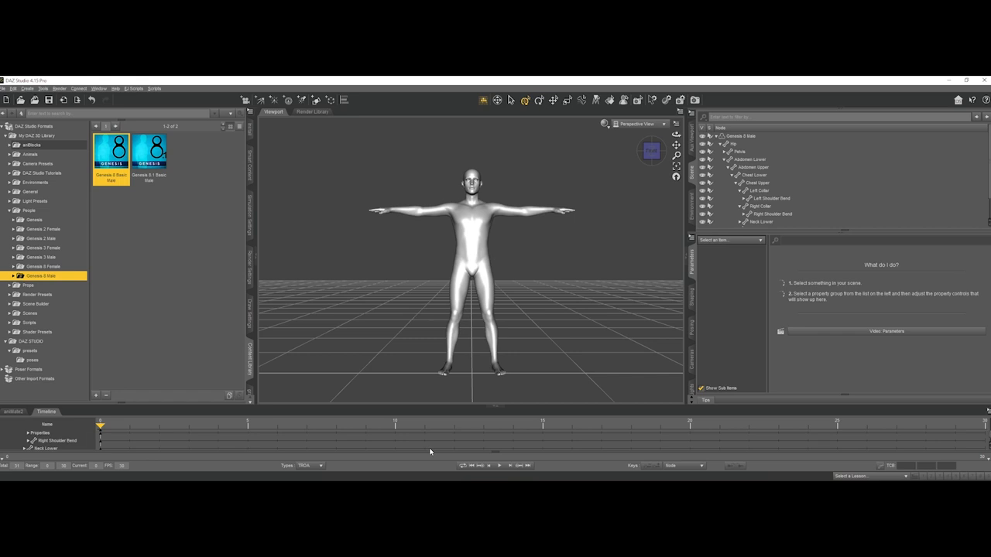
mouse_move(446, 452)
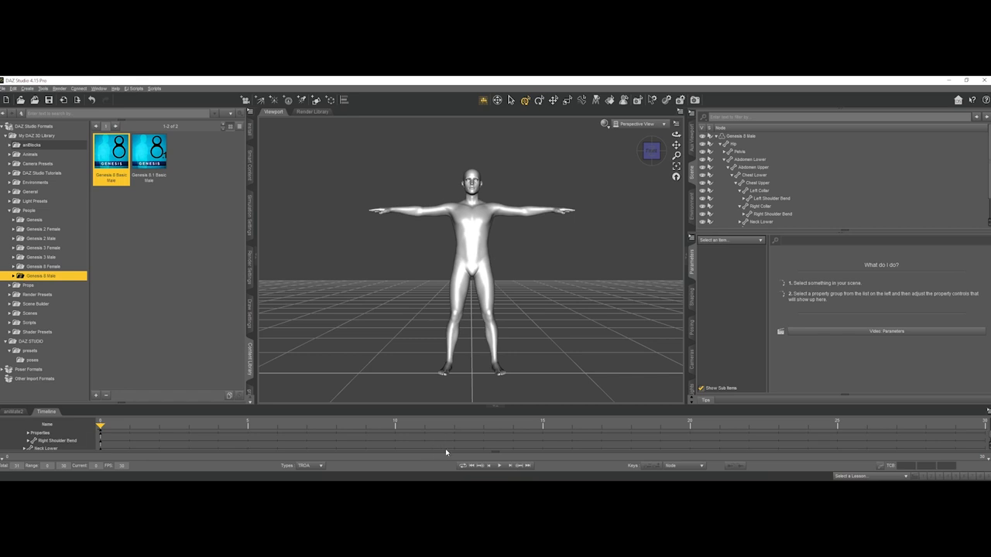
mouse_move(492, 438)
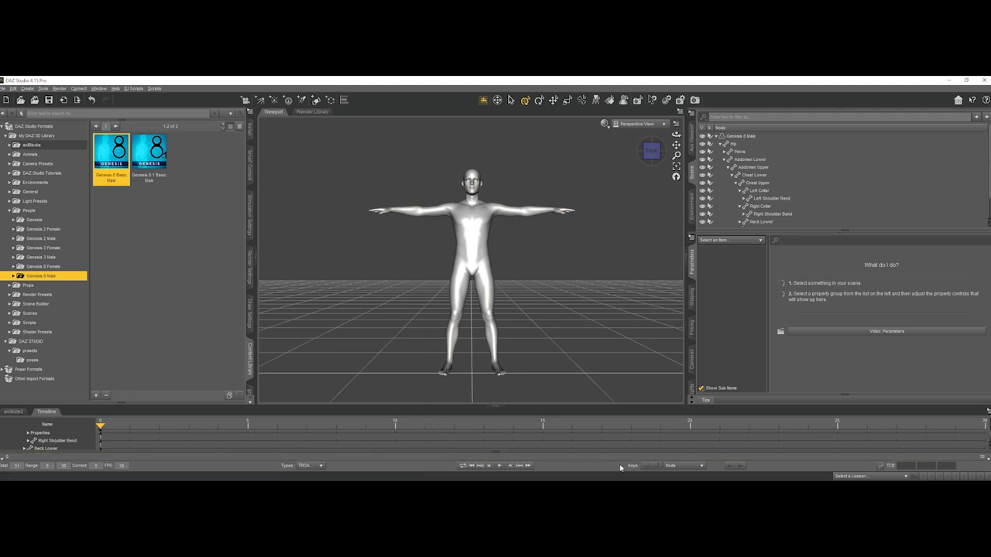
mouse_move(850, 441)
text(60)
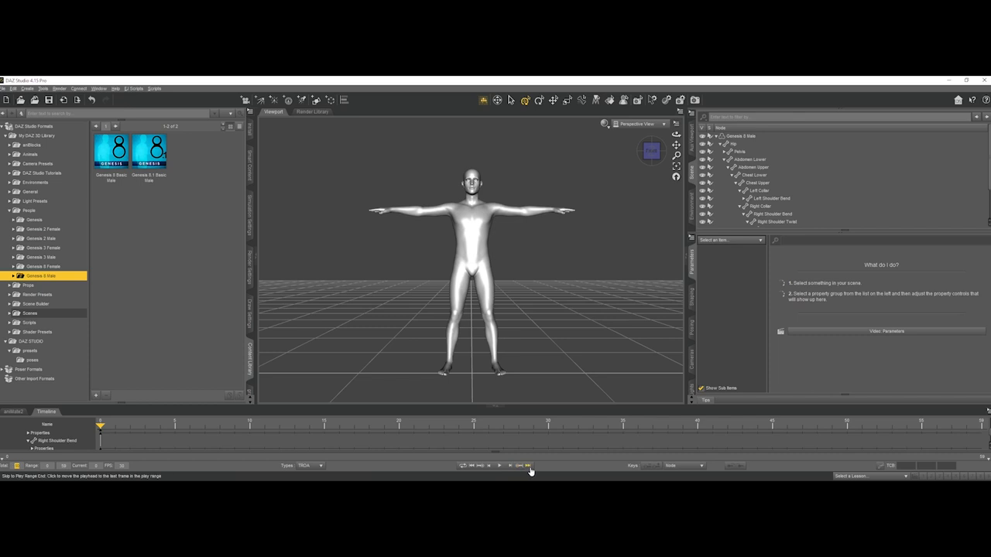
At the last frame, lower the left shoulder and bend the left forearm, then preview playback
click(526, 465)
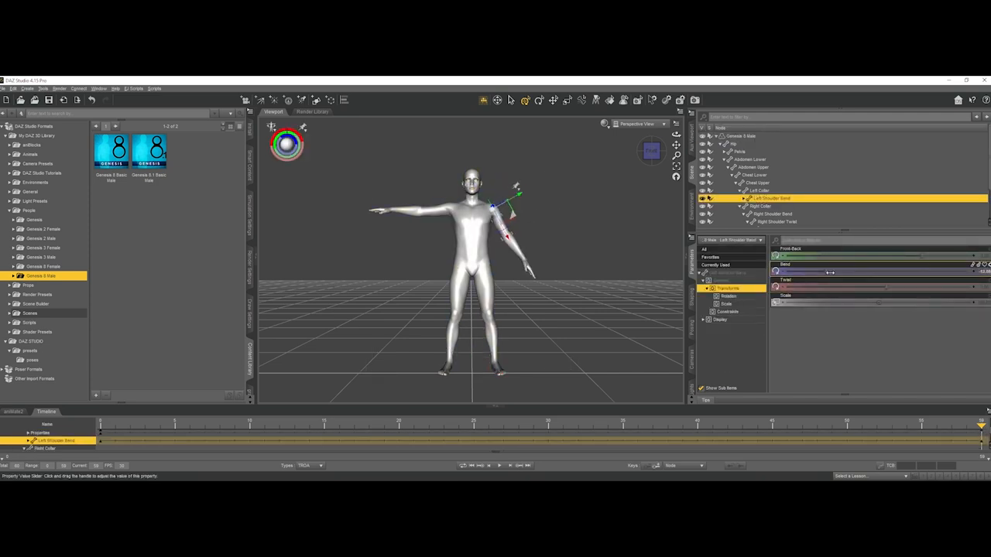
click(771, 214)
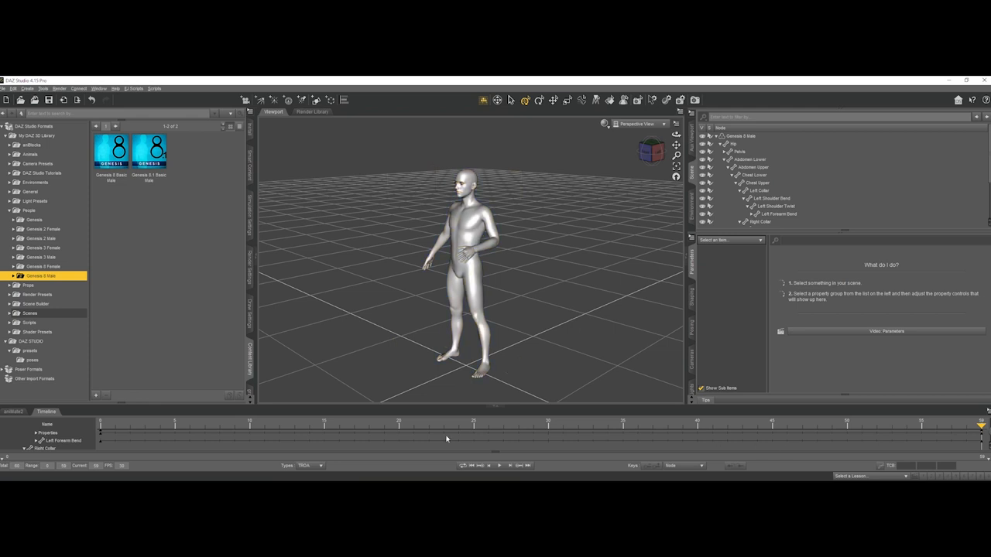
click(498, 467)
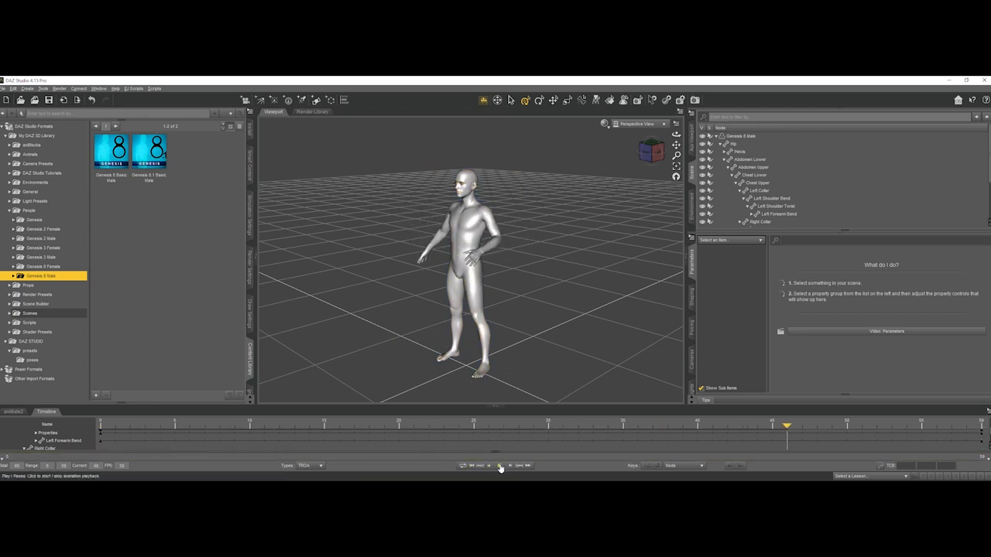
click(498, 466)
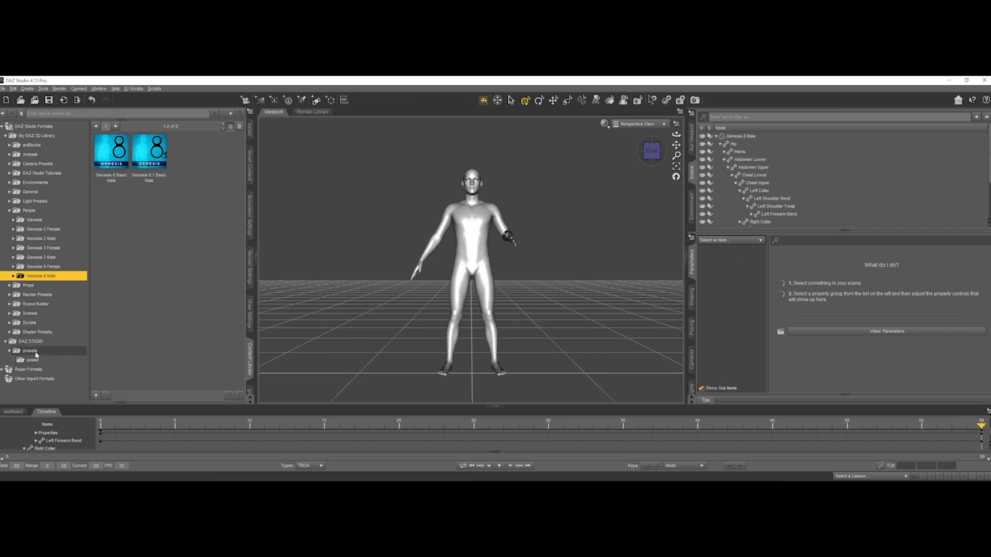
Apply the STANDING_01 pose, raise the left arm horizontally, and reselect the whole figure
click(31, 361)
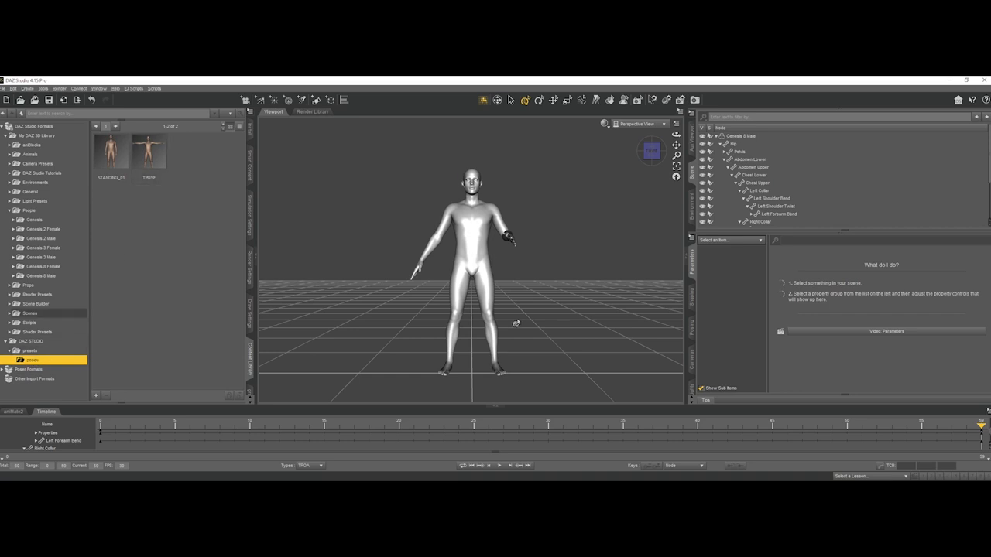
click(473, 256)
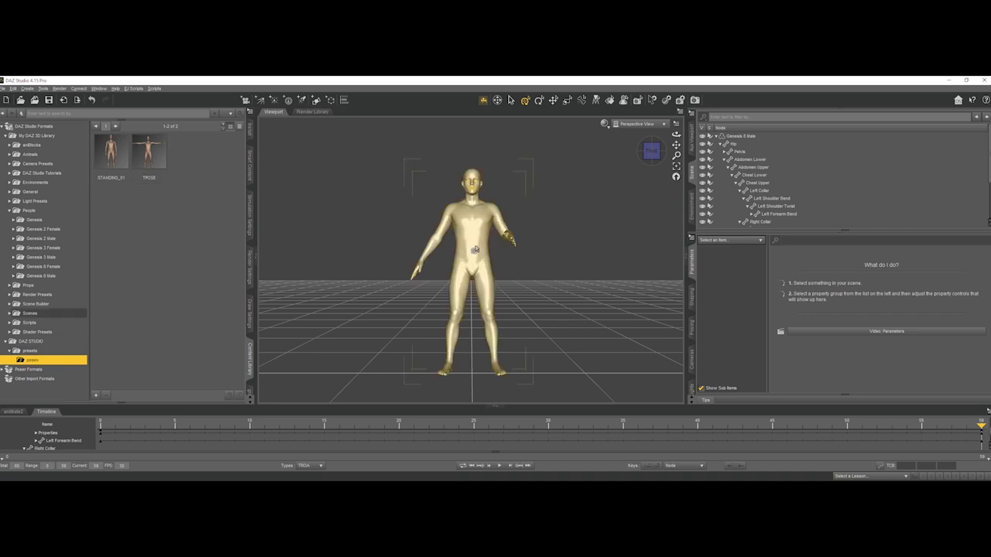
click(739, 137)
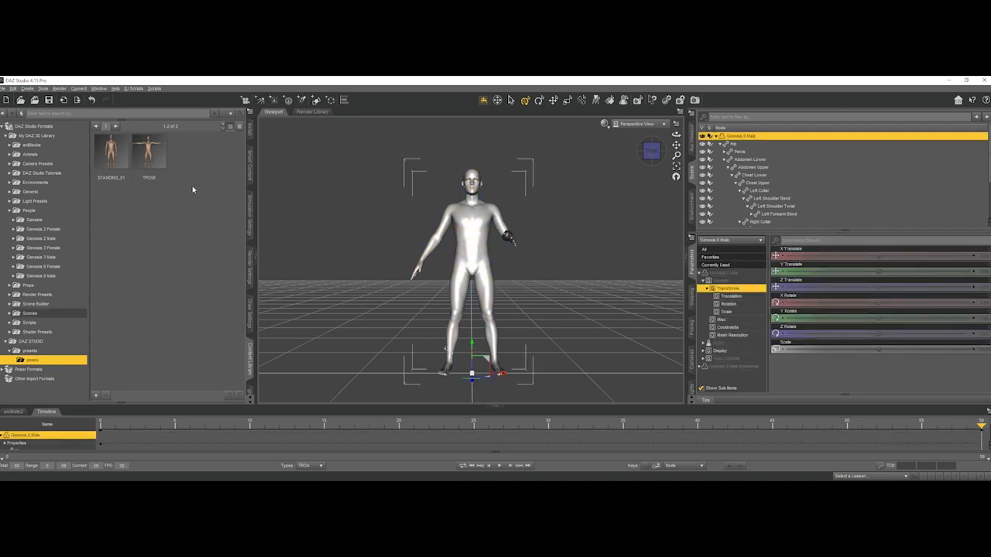
mouse_move(113, 149)
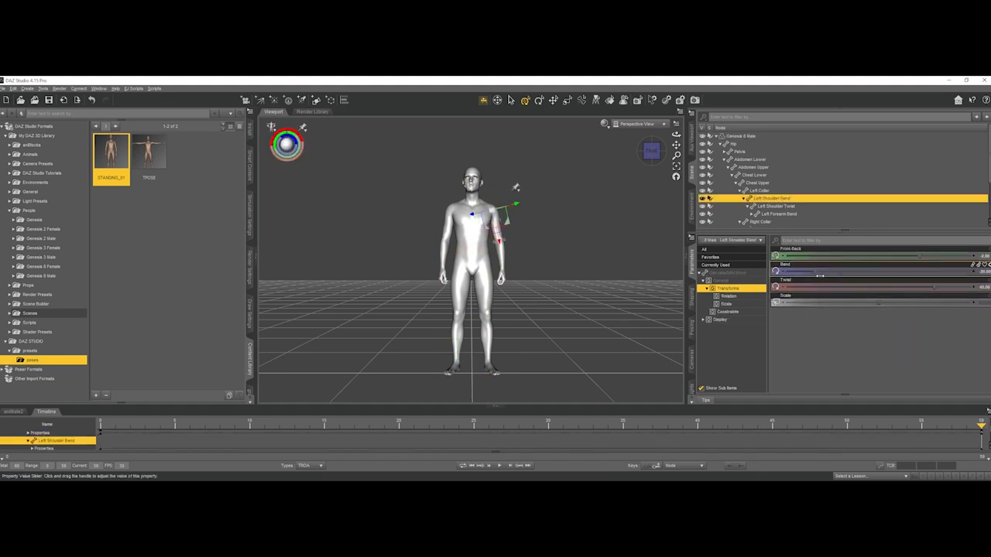
drag(813, 271, 868, 271)
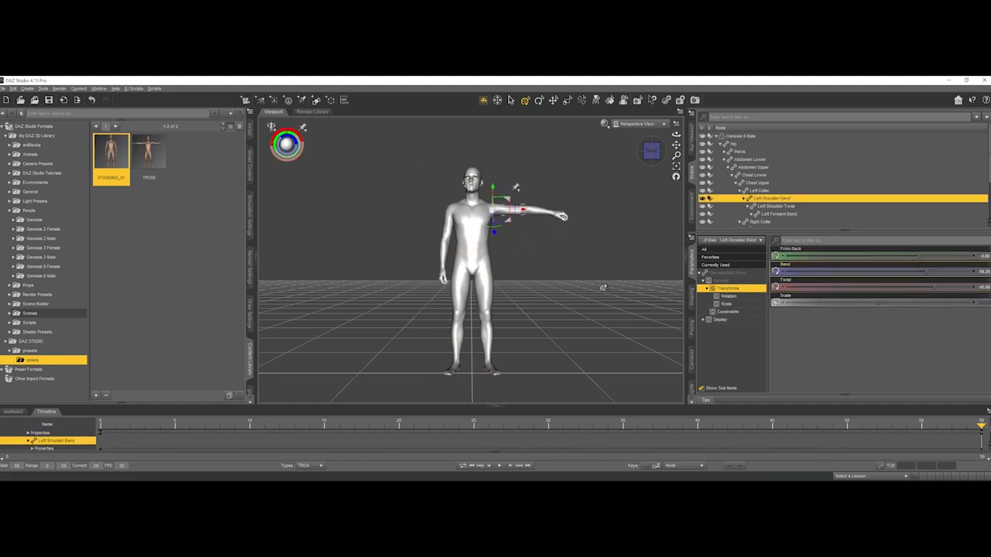
click(741, 136)
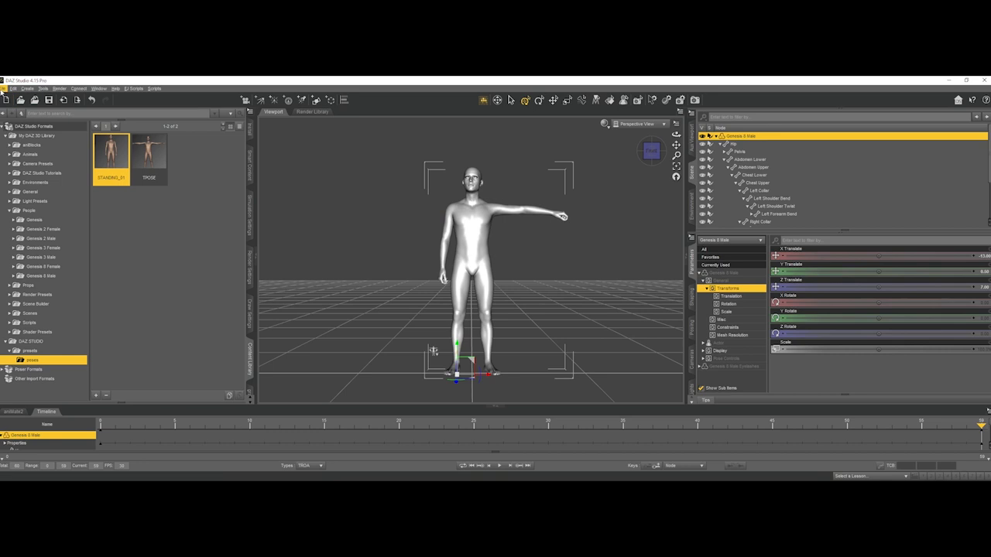
Save the pose as preset POSE_TEST with Current Frame Only selected
click(11, 89)
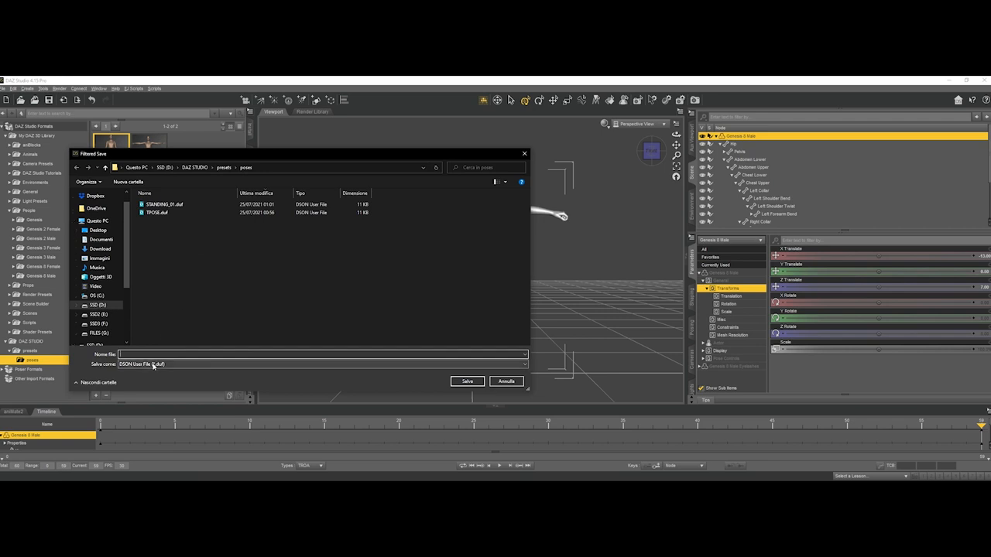
text(POS)
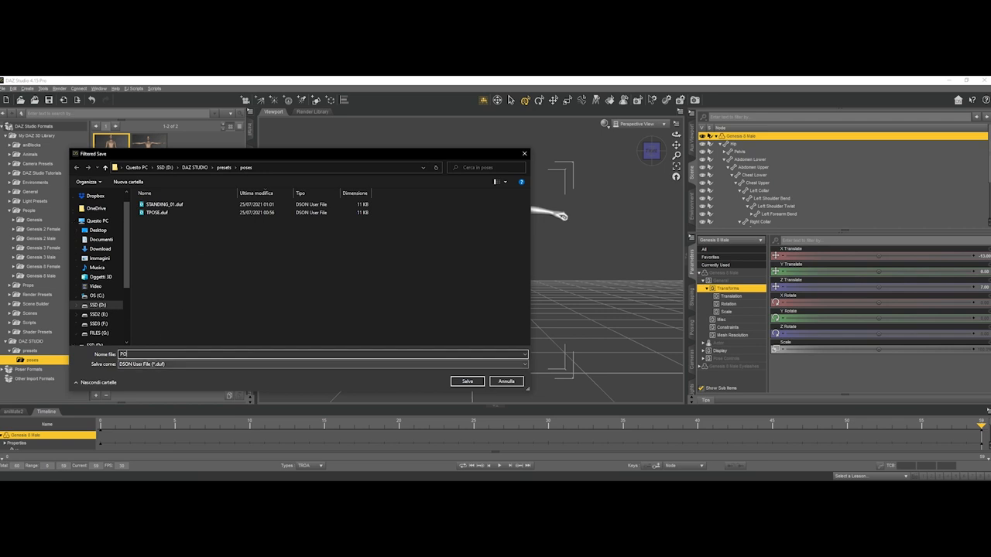
text(POSE_TEST)
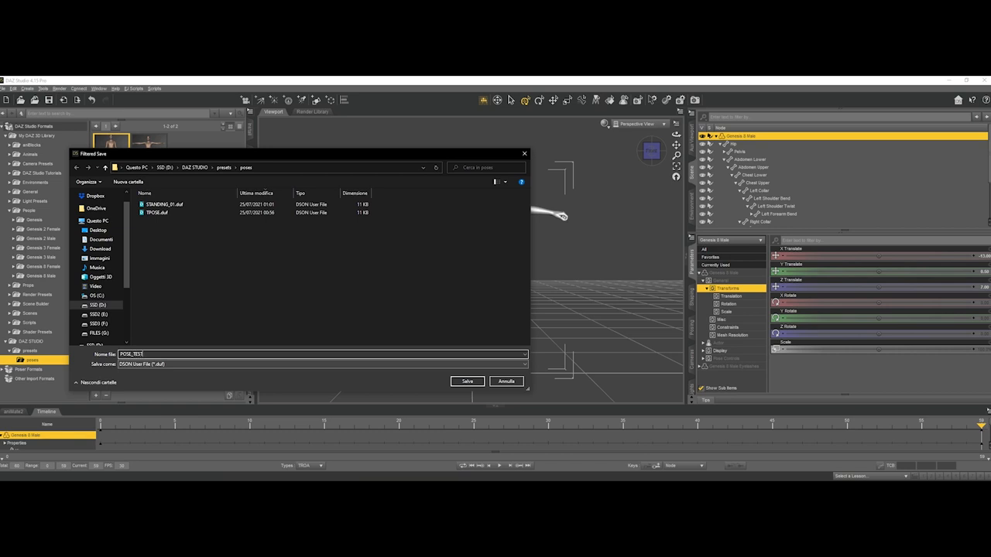
click(467, 381)
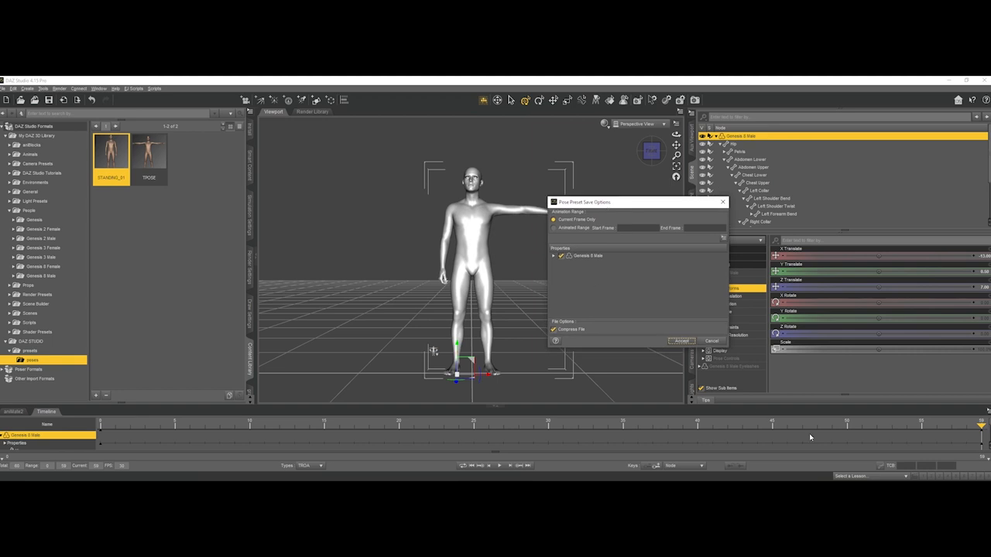
click(554, 228)
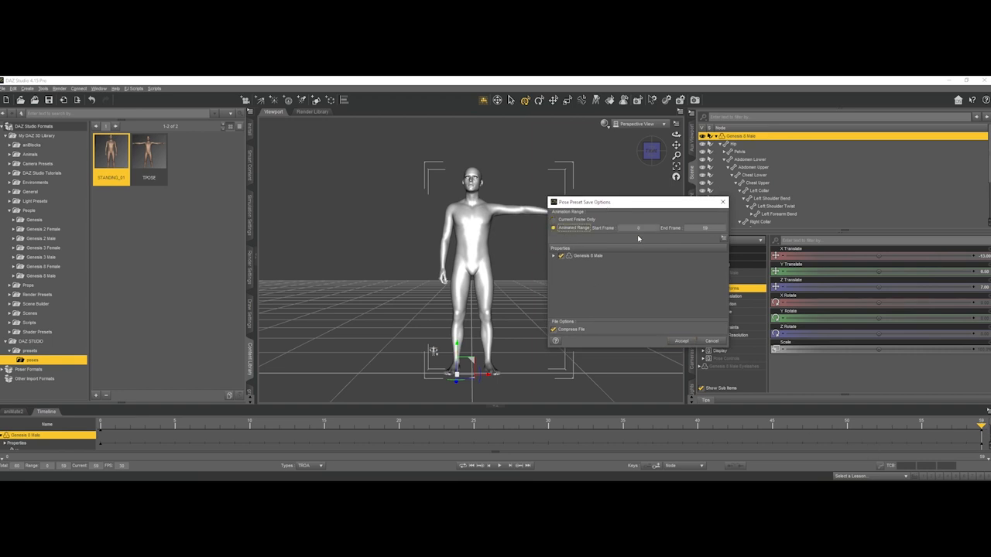
click(555, 219)
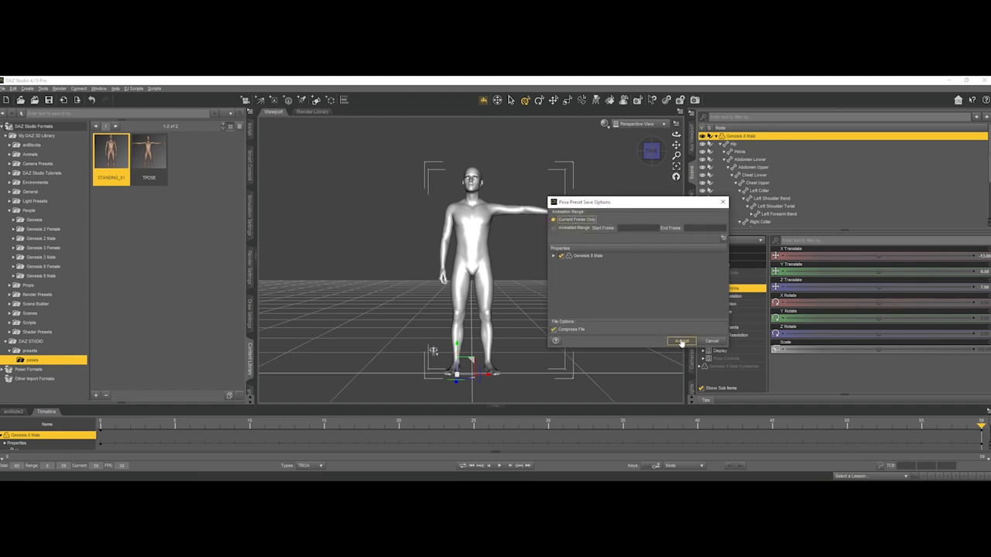
click(681, 340)
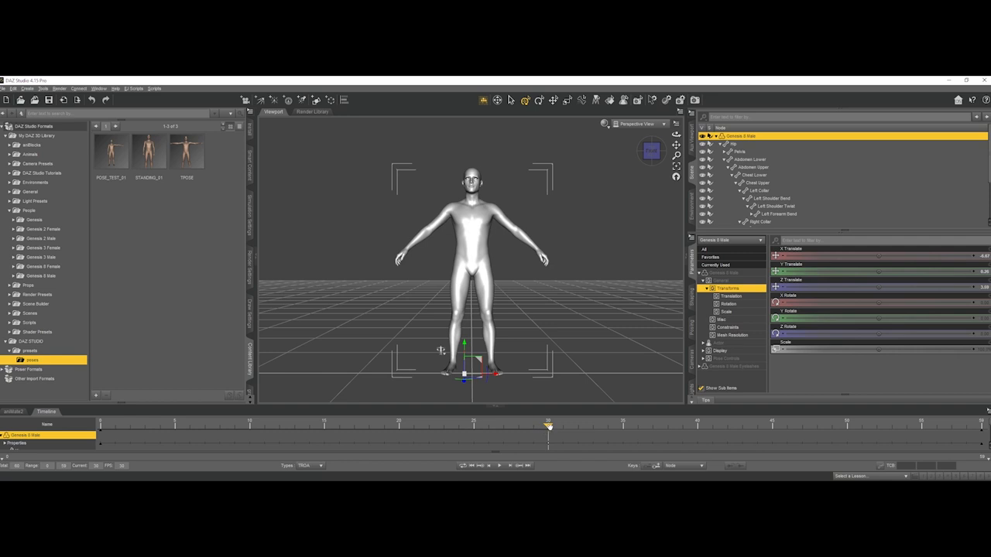
Double-click the POSE_TEST_01 thumbnail to apply it to the Genesis 8 Male
double_click(111, 154)
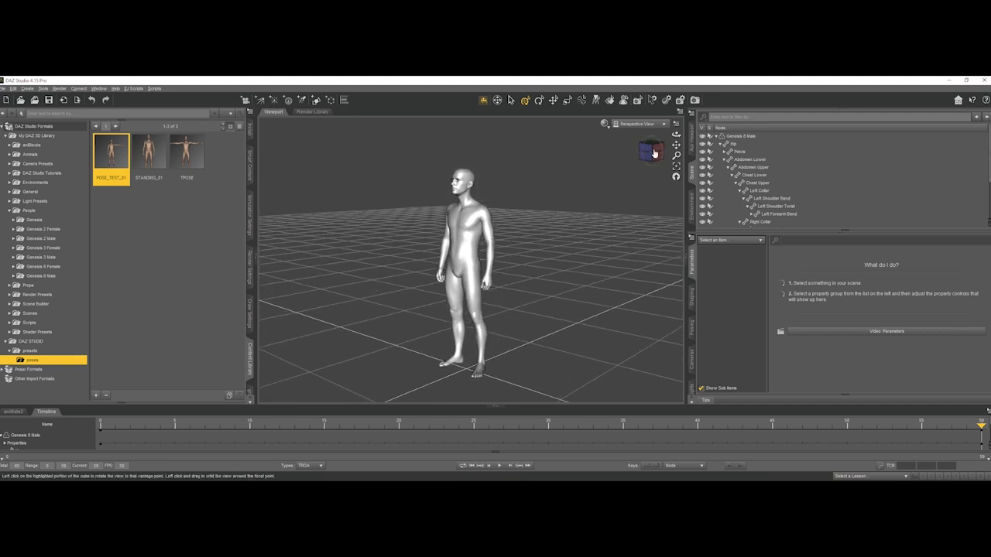
mouse_move(609, 234)
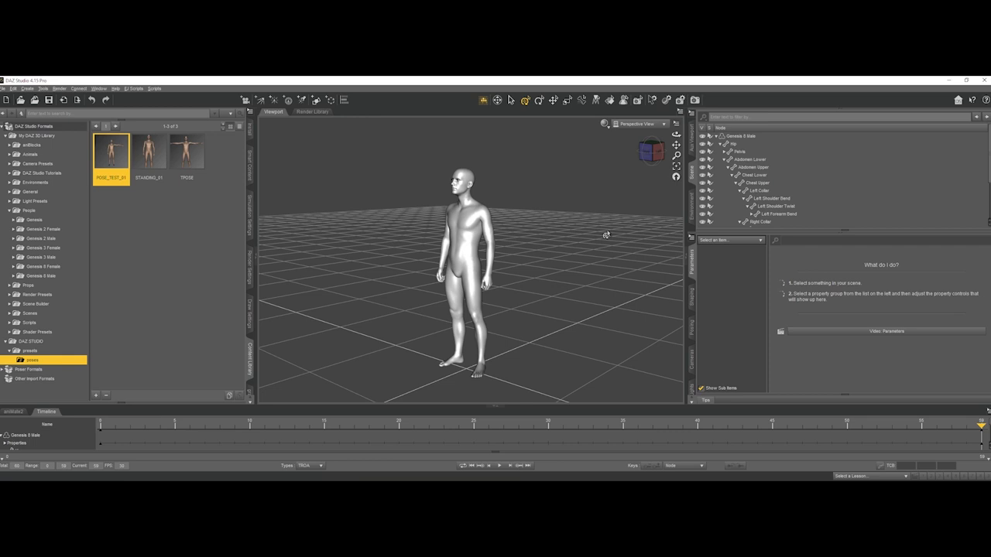
mouse_move(646, 153)
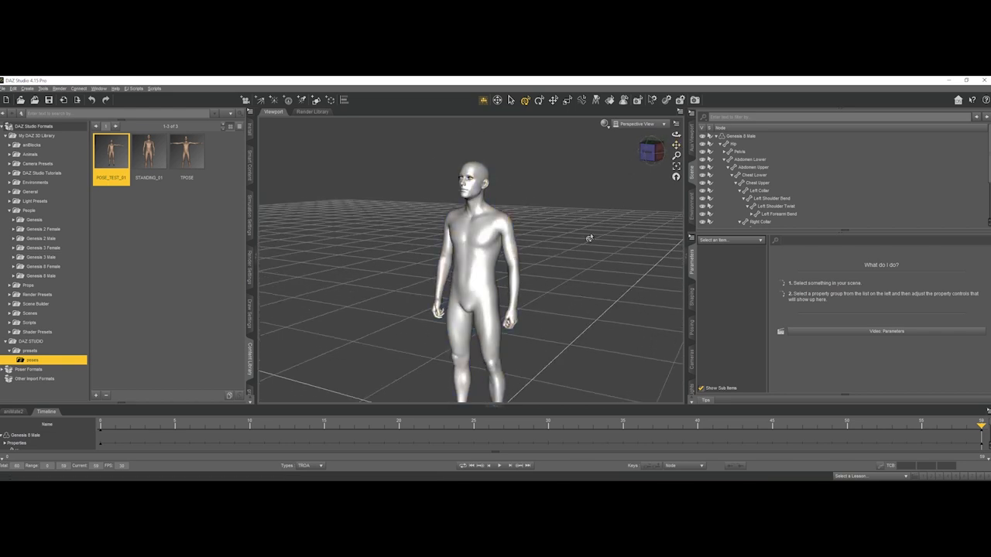
click(467, 256)
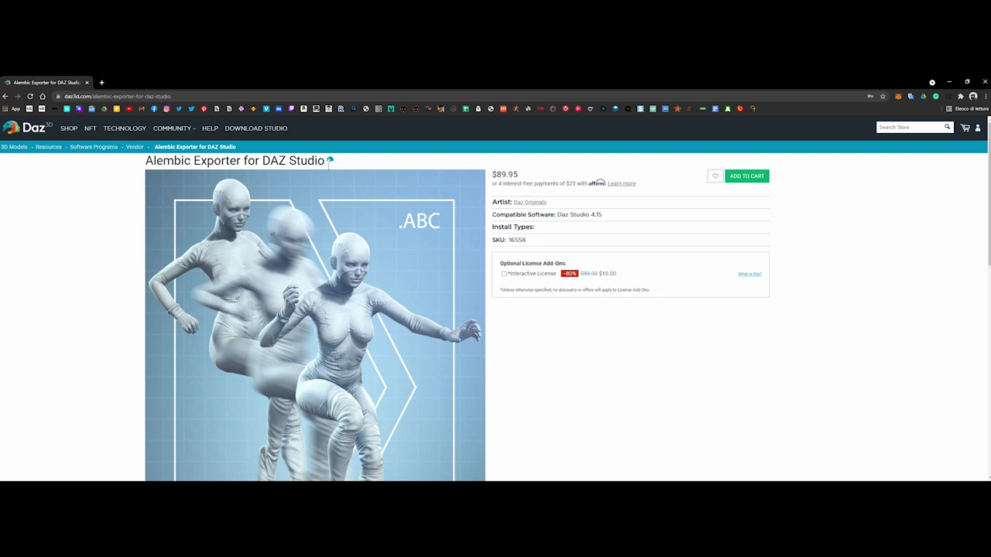
mouse_move(618, 276)
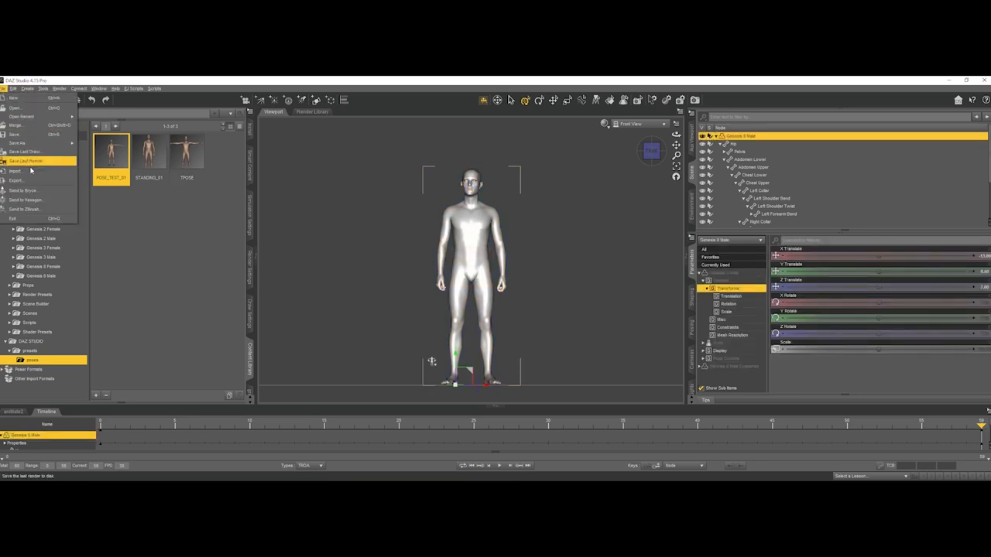
Export the figure as Alembic file TPOSE_TD_FINAL and accept the export options
click(20, 181)
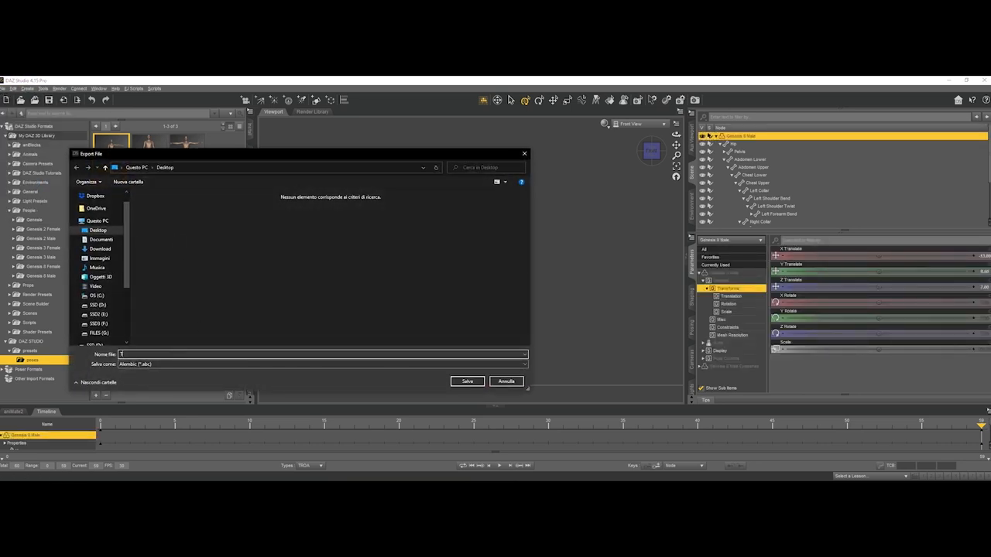
text(TPOSE_TD)
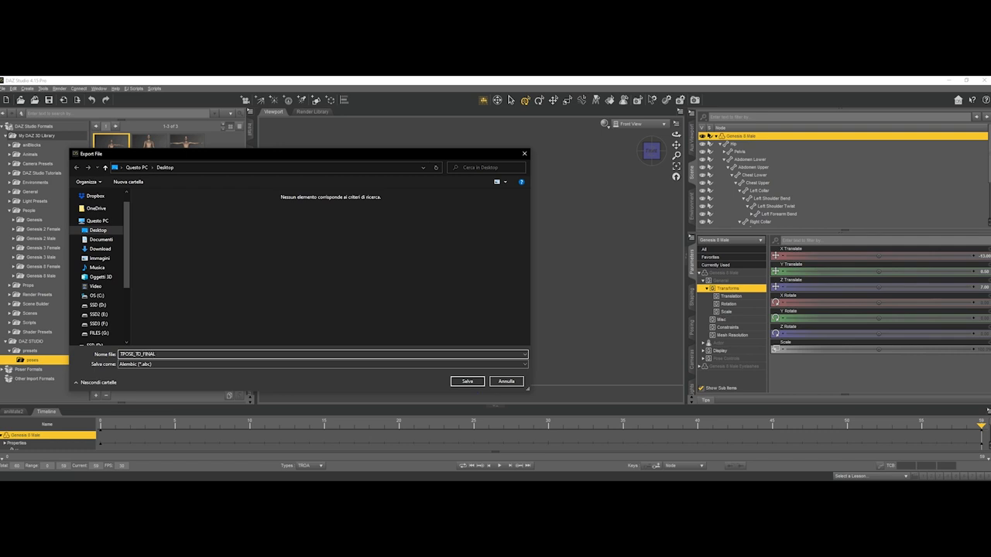
click(467, 381)
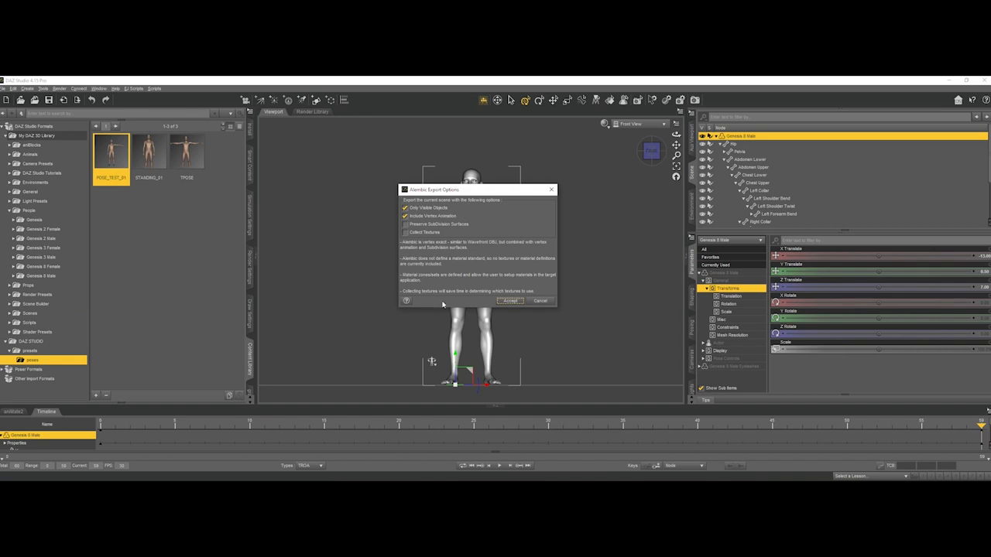
click(509, 300)
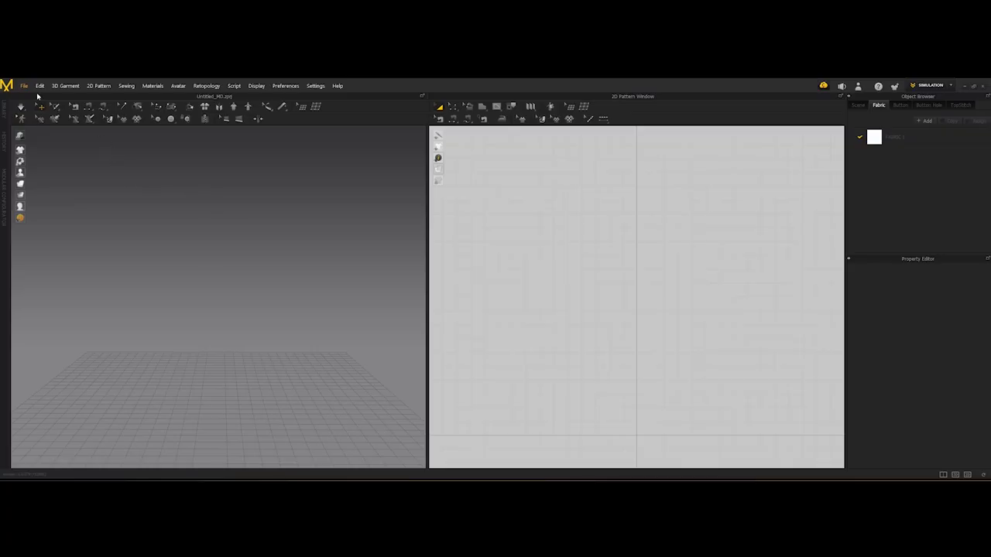
Import the TPOSE_TD_FINAL Alembic avatar via File > Import > Alembic
click(29, 85)
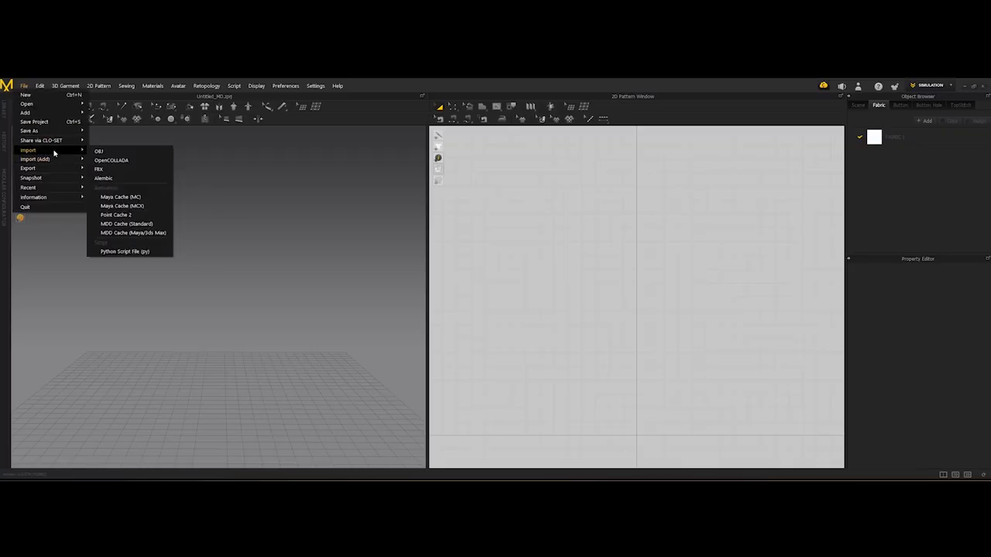
click(103, 178)
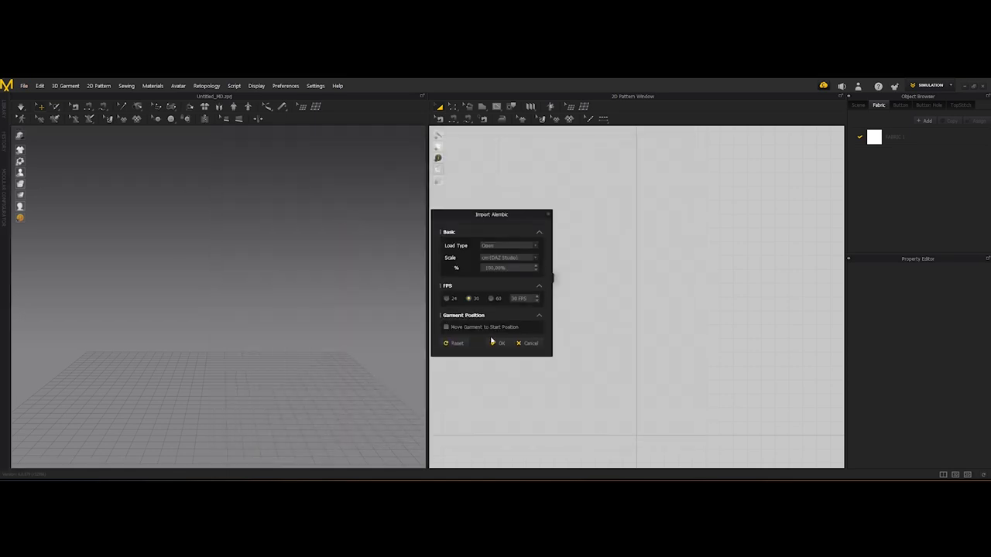
click(498, 344)
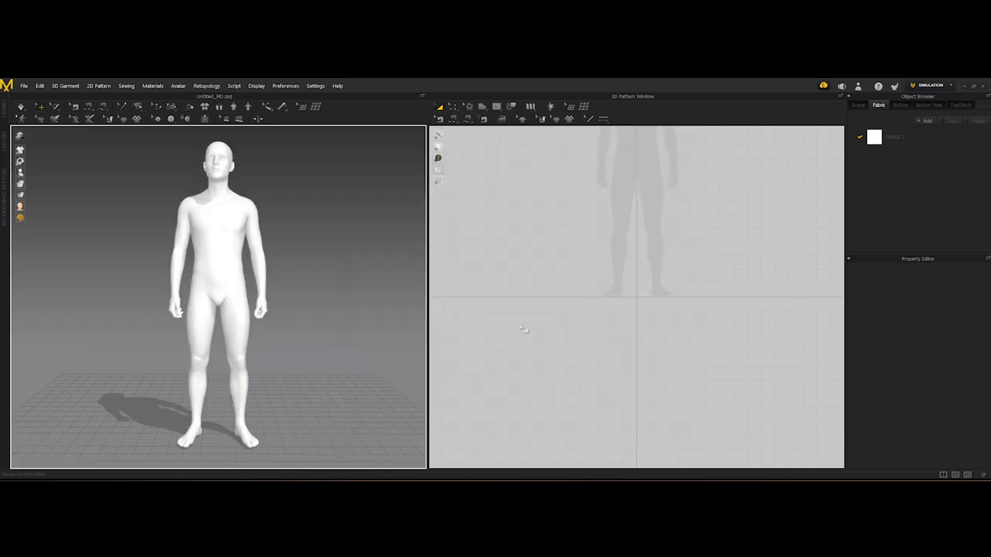
Switch to the Animation workspace to check the avatar's timeline
click(932, 85)
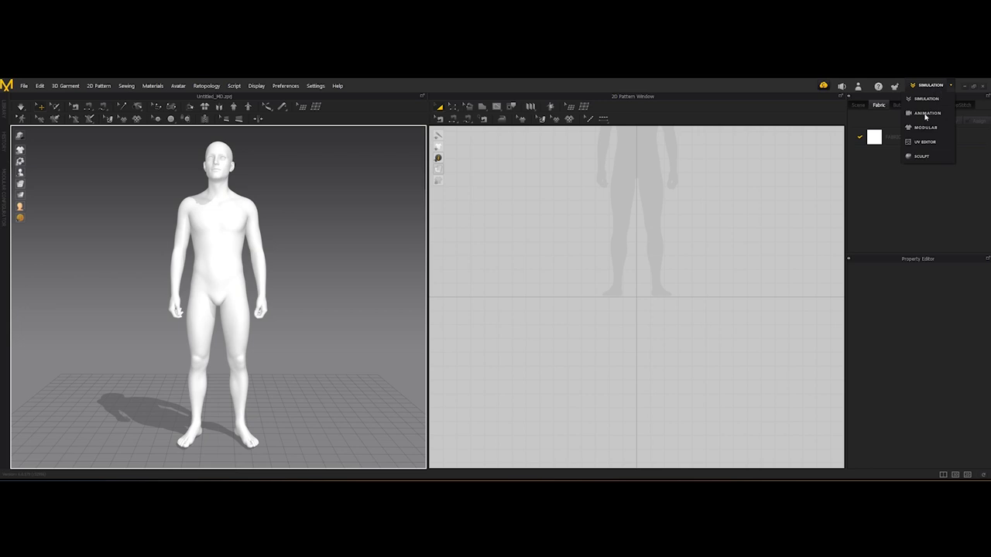
click(928, 113)
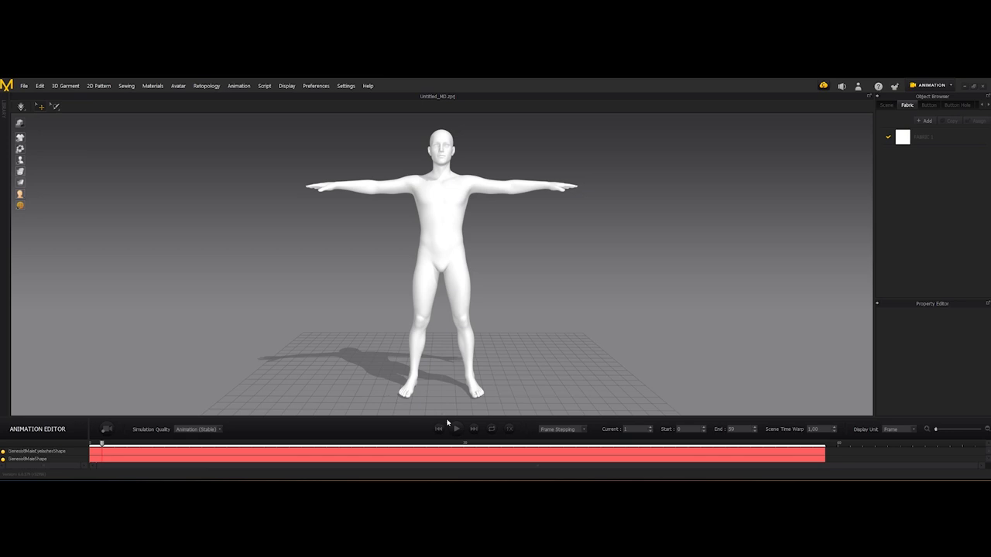
click(455, 429)
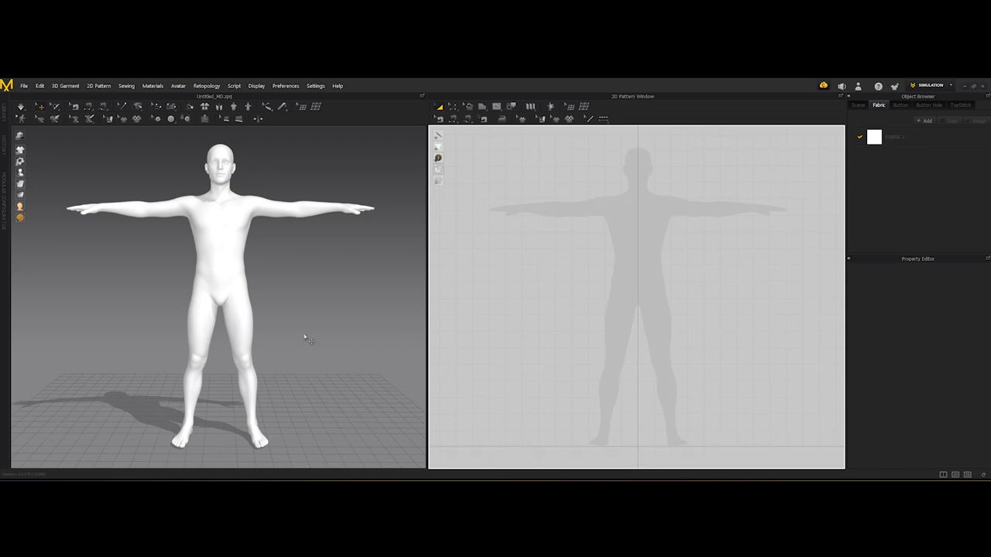
mouse_move(77, 162)
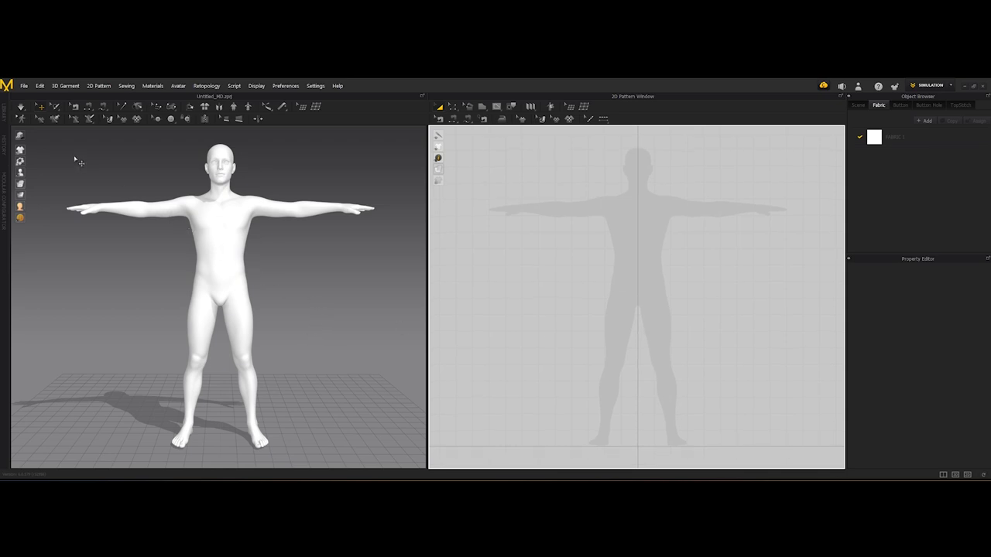
Add the padded jacket and dark trousers garment through the File menu
click(29, 86)
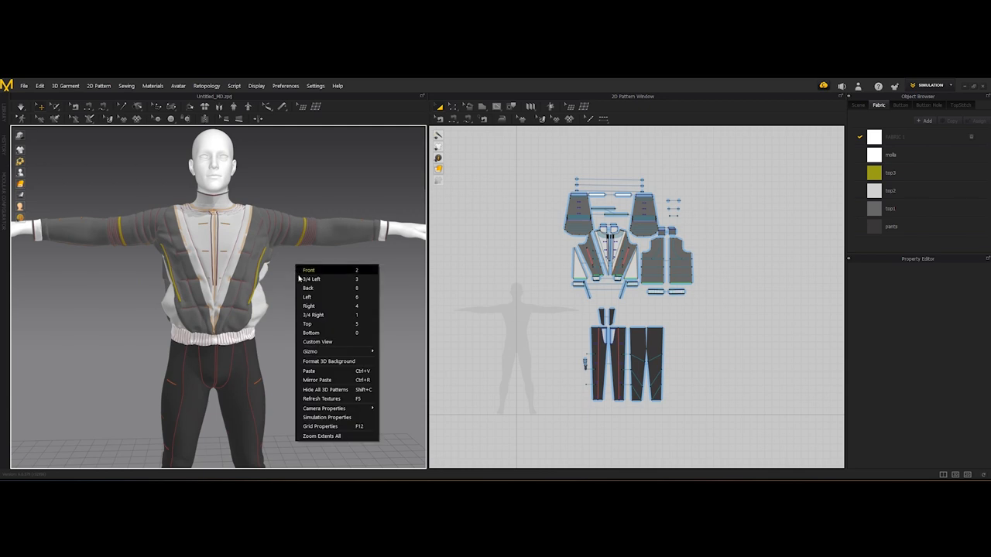
View the dressed avatar from the front and switch to Animation mode
click(308, 270)
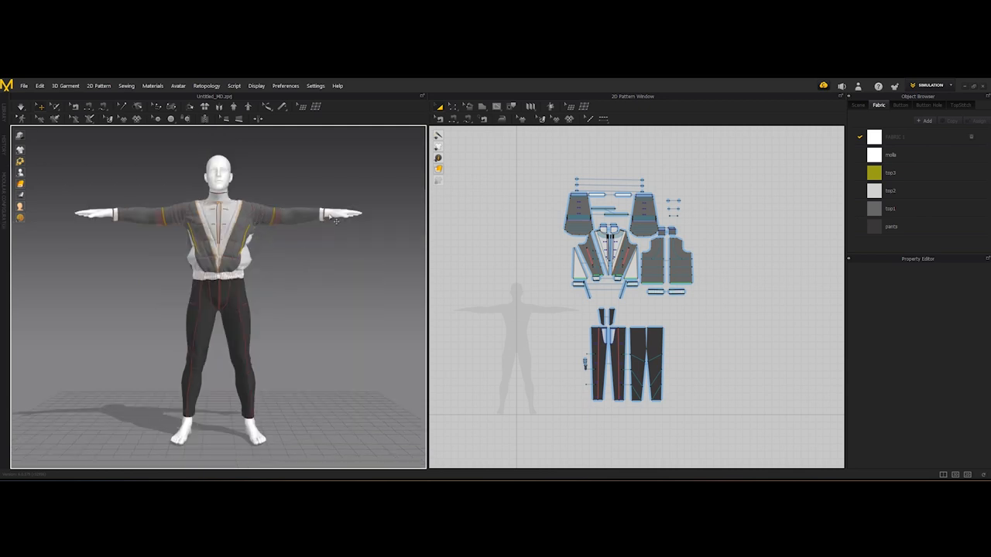
mouse_move(709, 239)
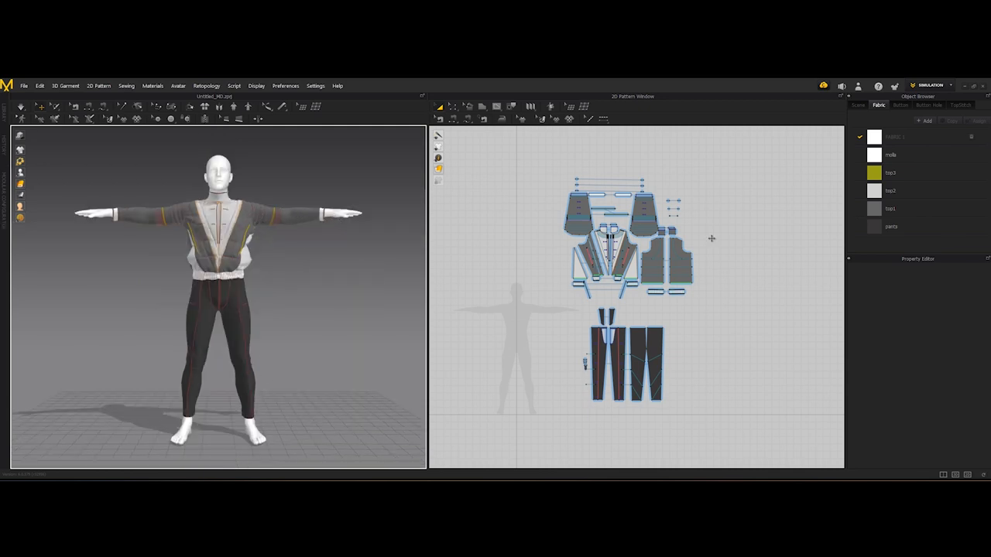
click(929, 85)
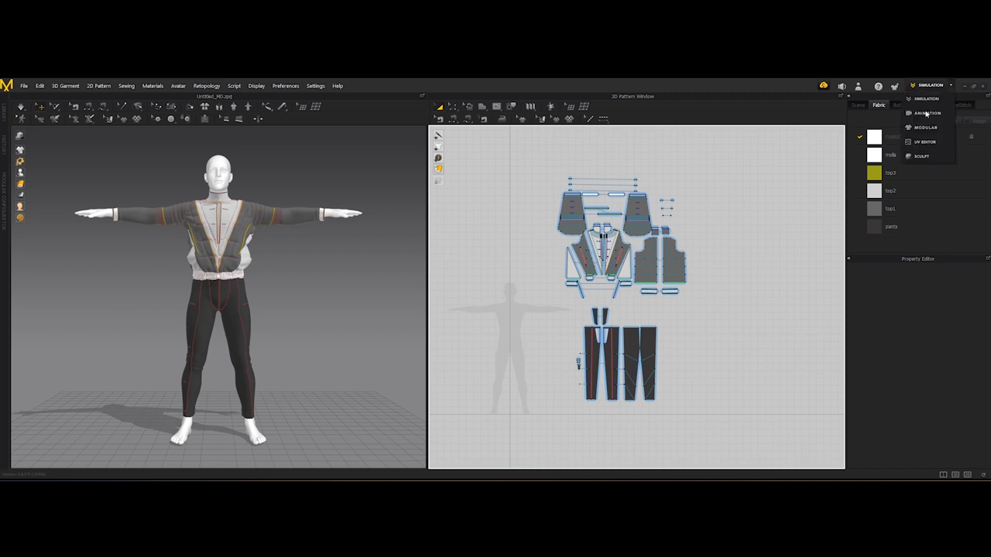
click(929, 114)
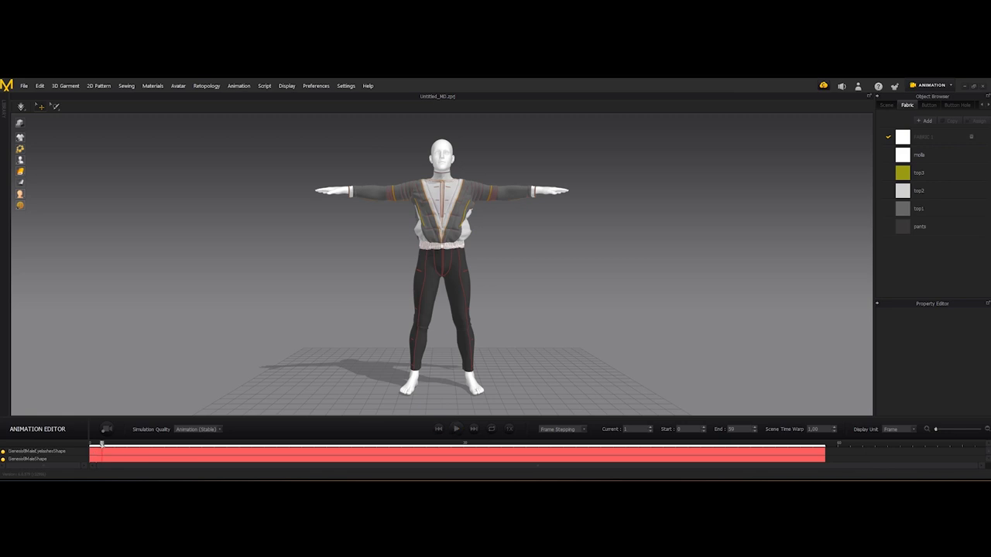
mouse_move(149, 434)
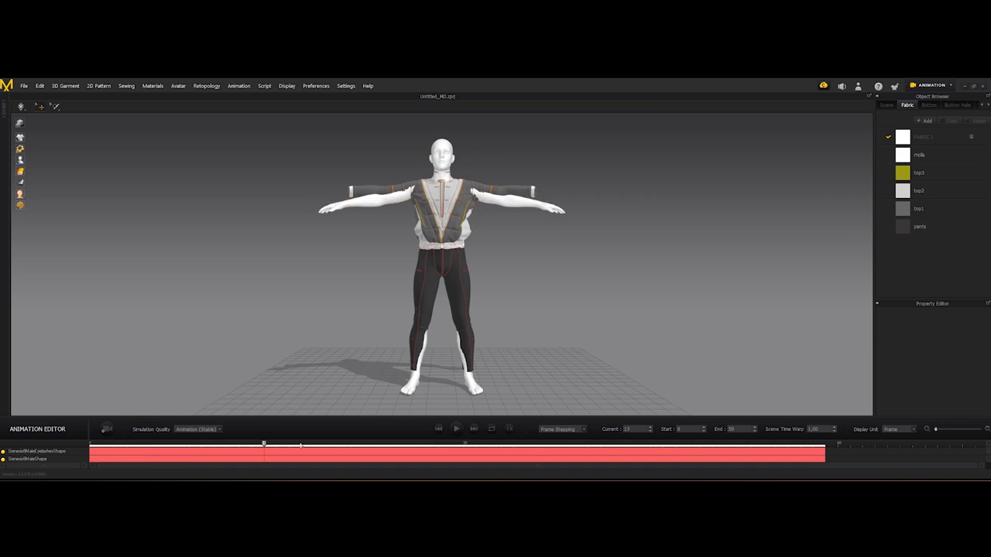
drag(263, 443, 802, 444)
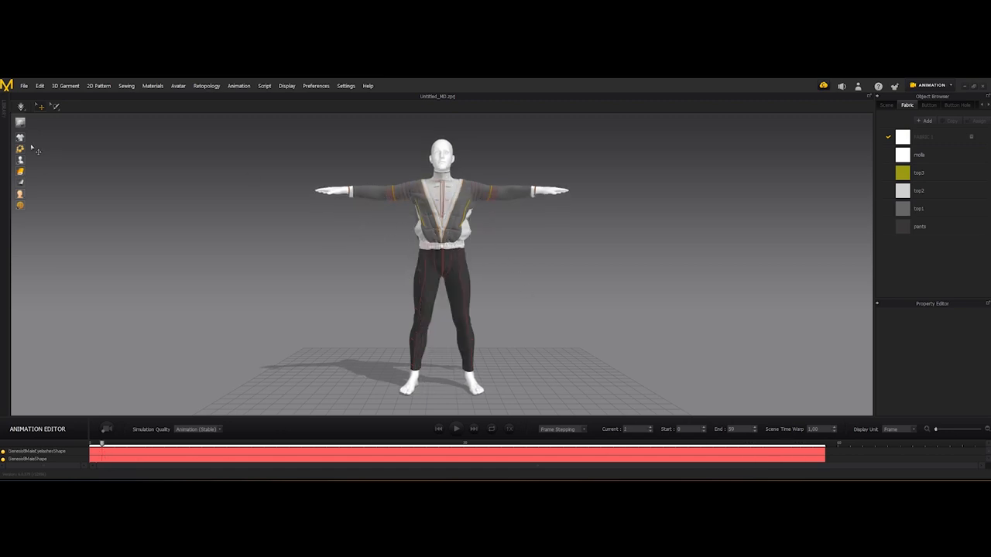
Try the Animation (Stable) simulation quality preset and start the garment simulation
click(197, 429)
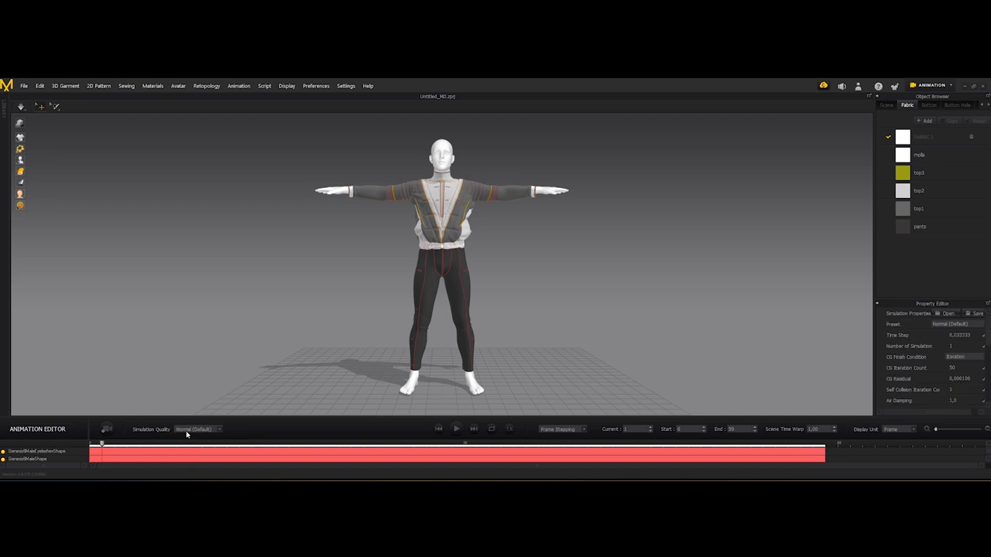
click(197, 429)
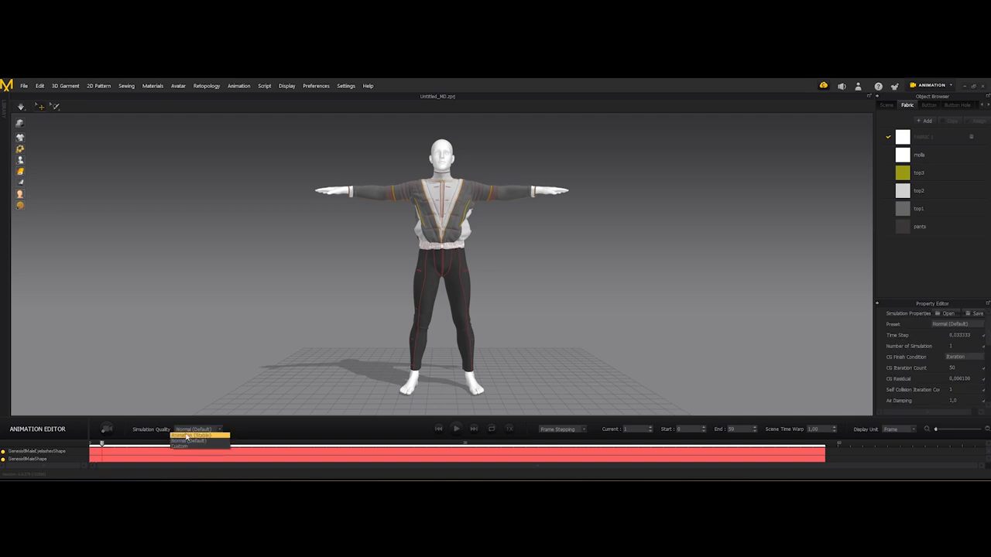
click(198, 436)
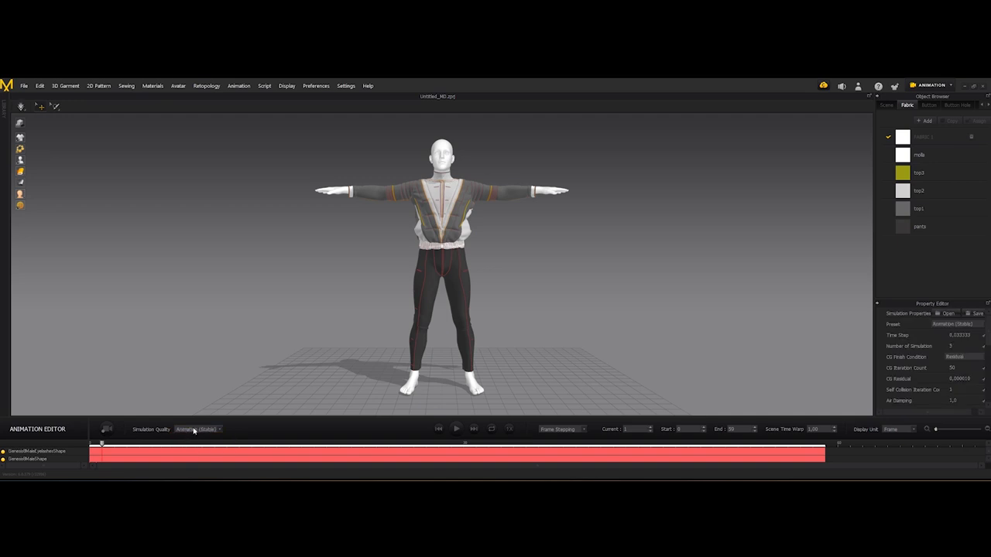
click(197, 430)
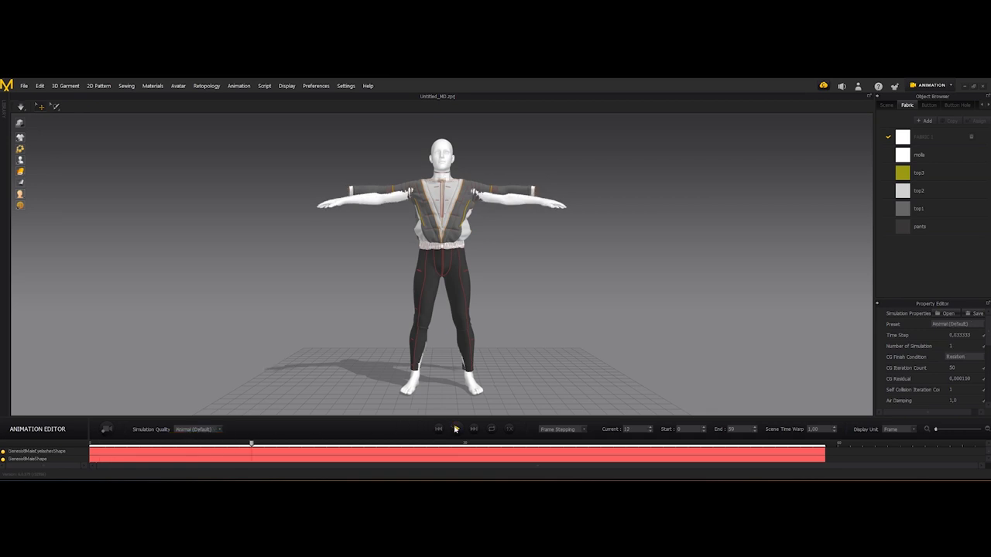
Play the male avatar's animation to preview it, then keep simulation quality at Normal
click(456, 428)
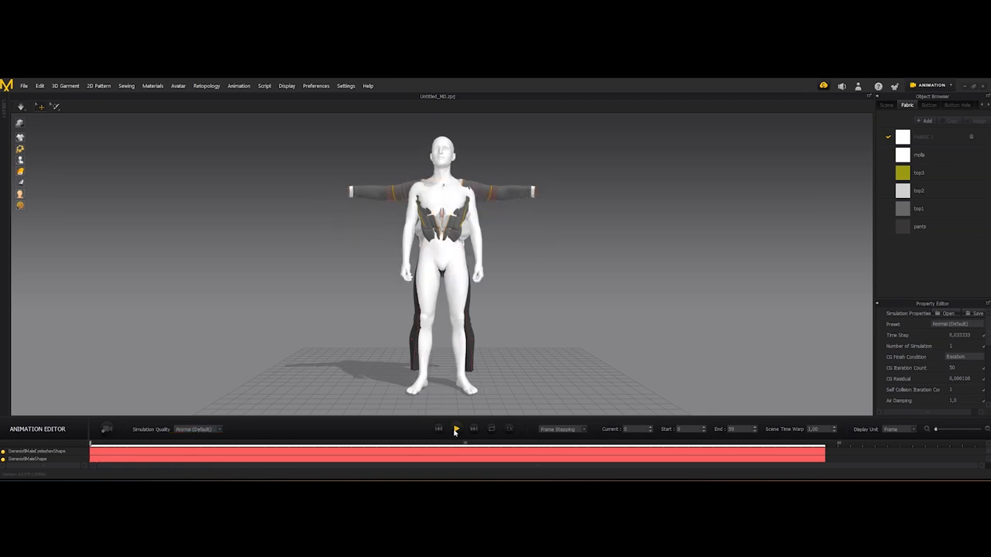
click(456, 428)
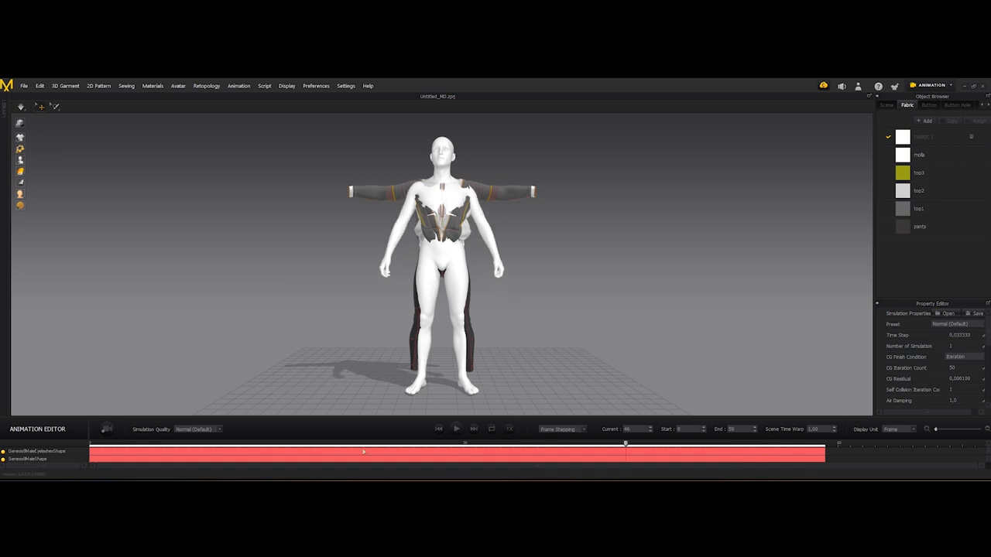
click(197, 429)
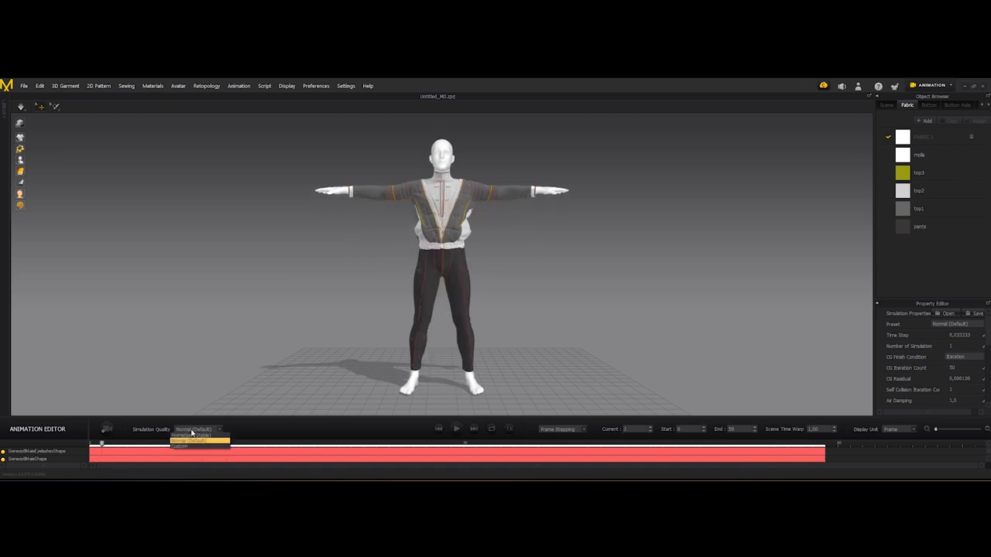
click(192, 441)
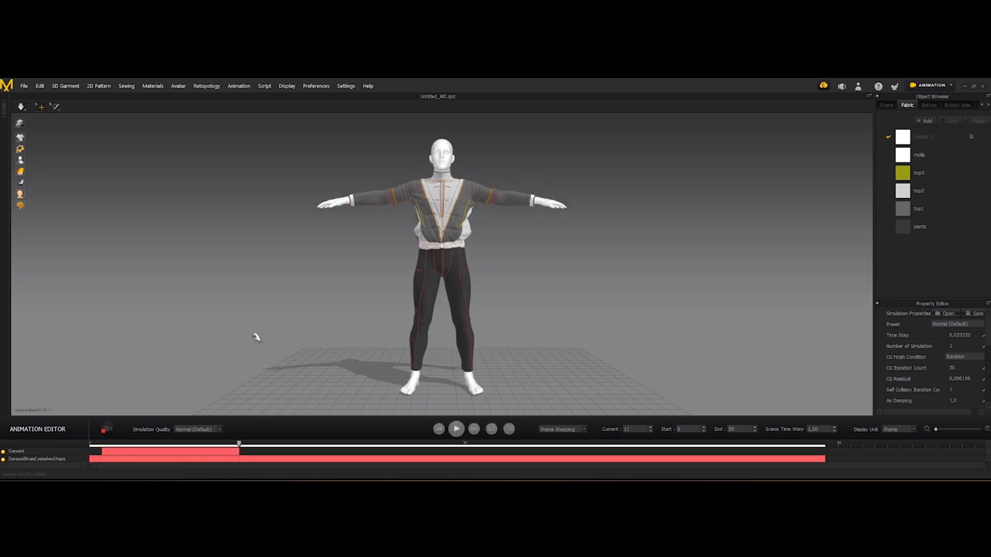
Record the jacket and trousers simulating through all 59 frames, then return to Simulation mode
click(455, 429)
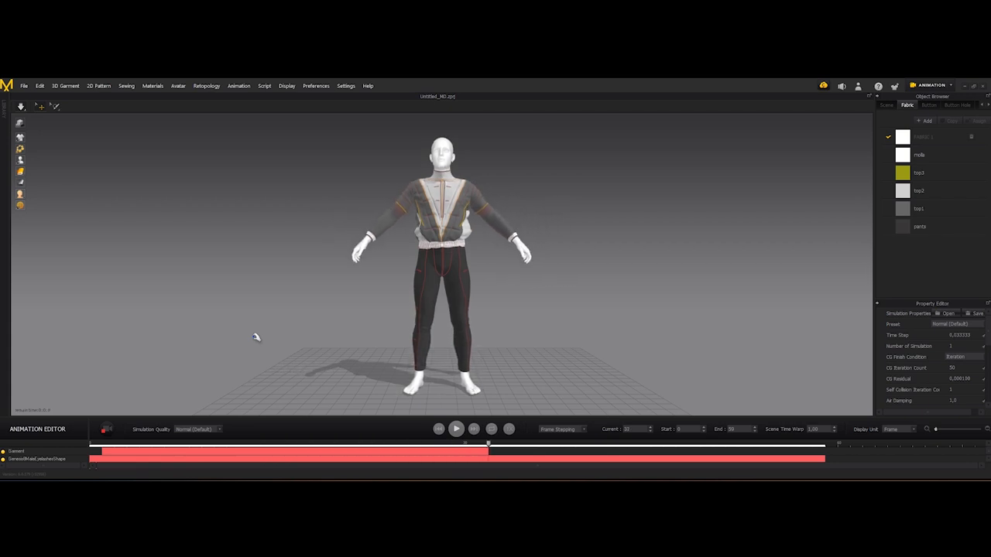
click(456, 429)
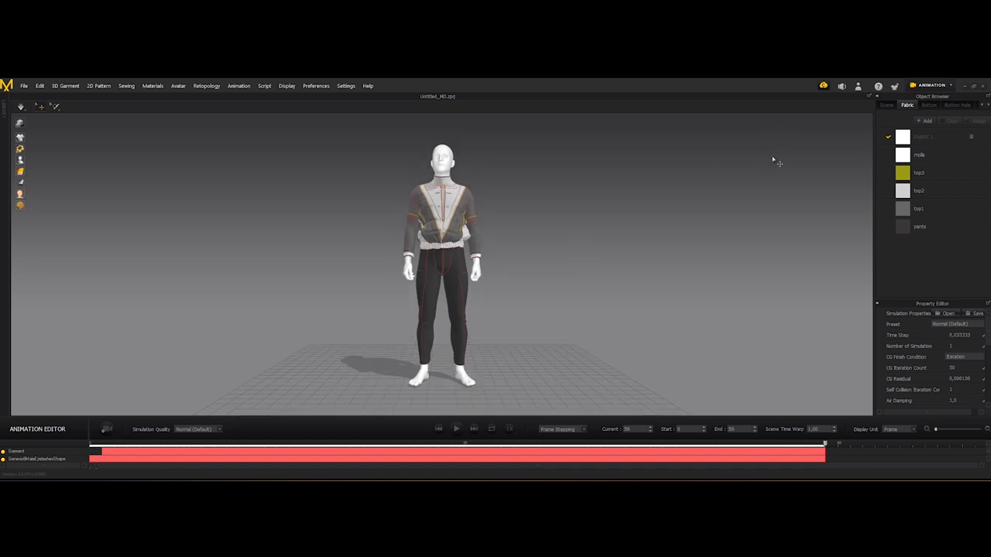
click(933, 85)
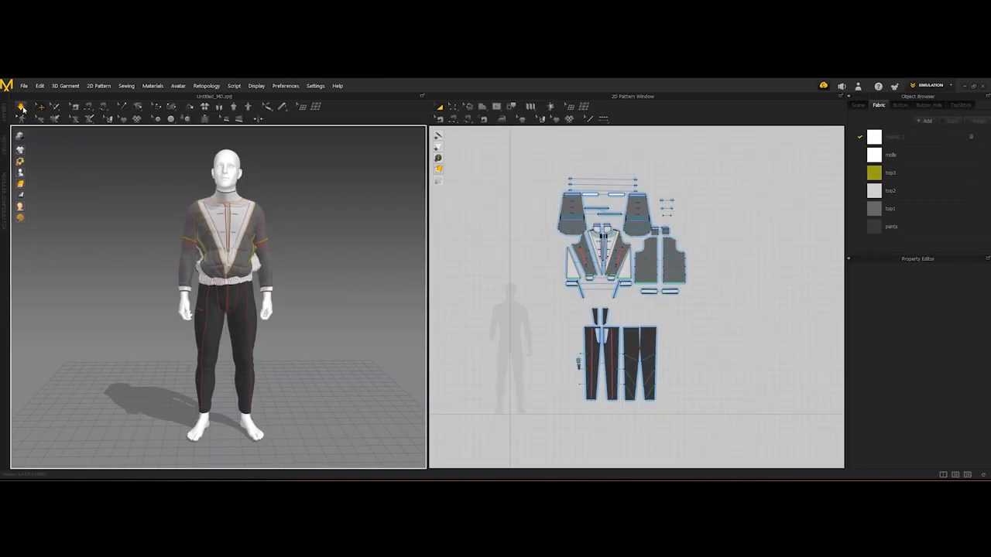
Check the settled jacket up close, then open the long-coat project with the female avatar
click(22, 109)
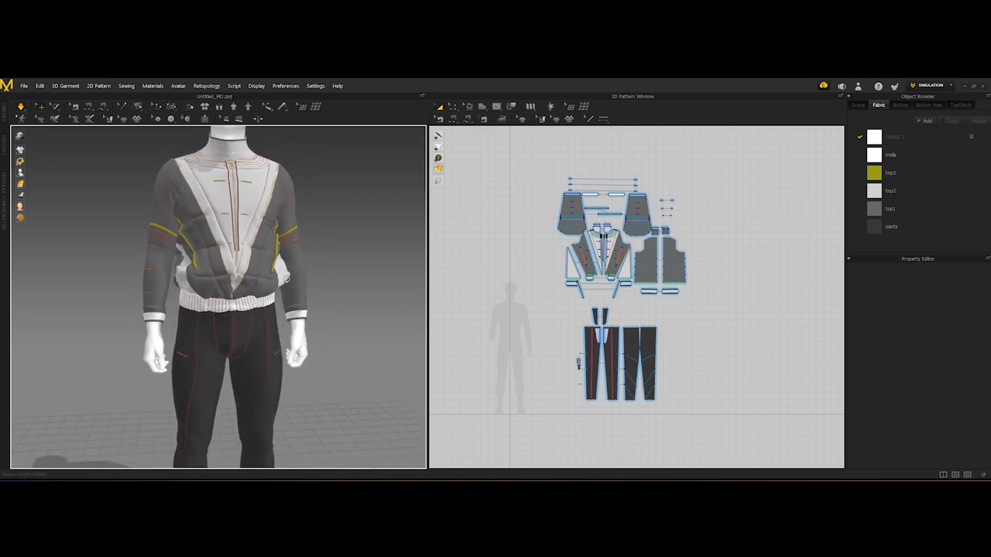
click(22, 106)
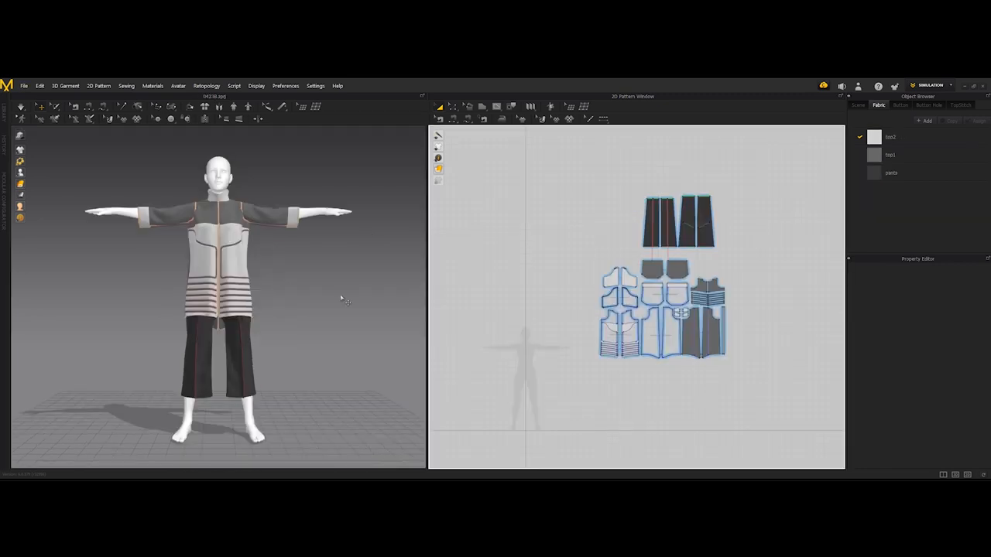
mouse_move(360, 277)
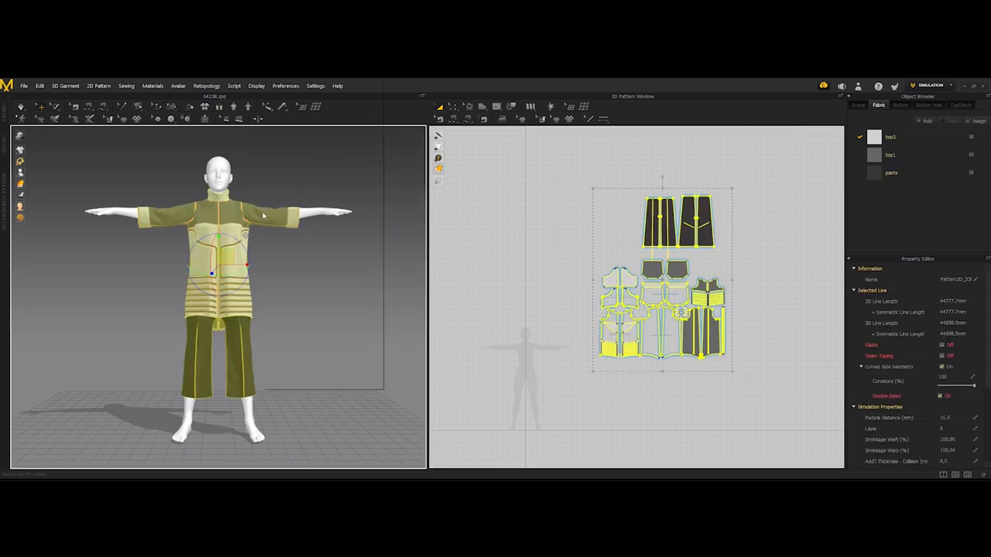
Hide the selected coat and trouser patterns in 3D and switch to Animation mode
right_click(262, 215)
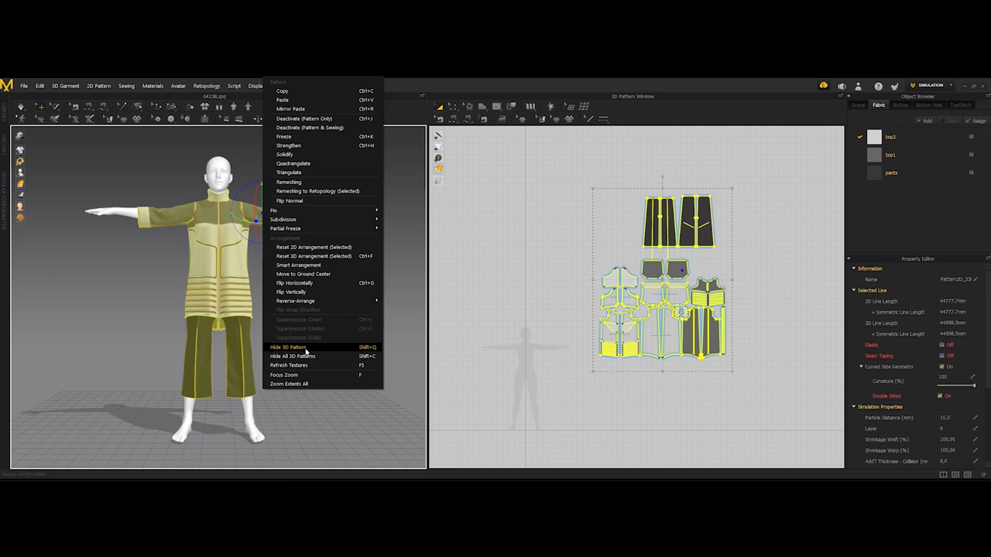
click(298, 348)
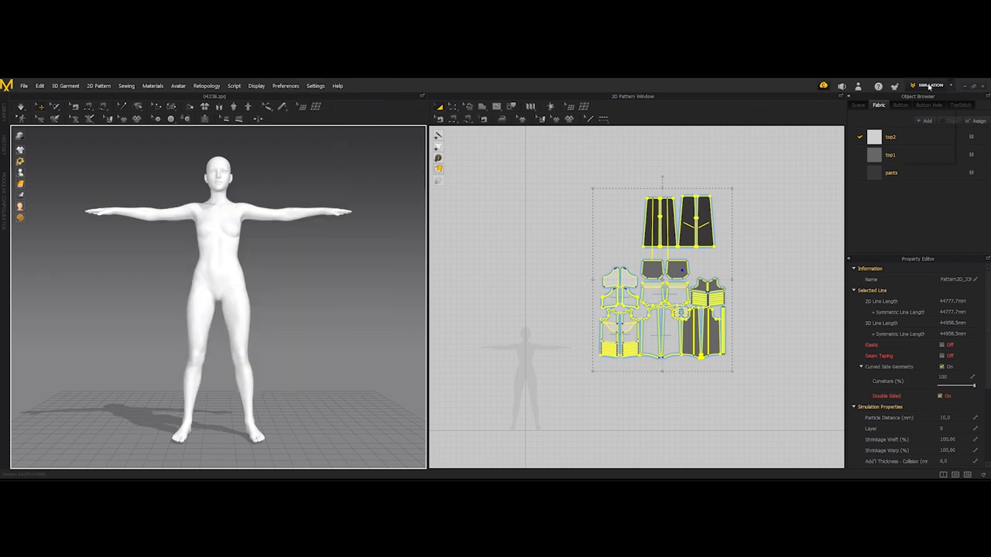
click(930, 85)
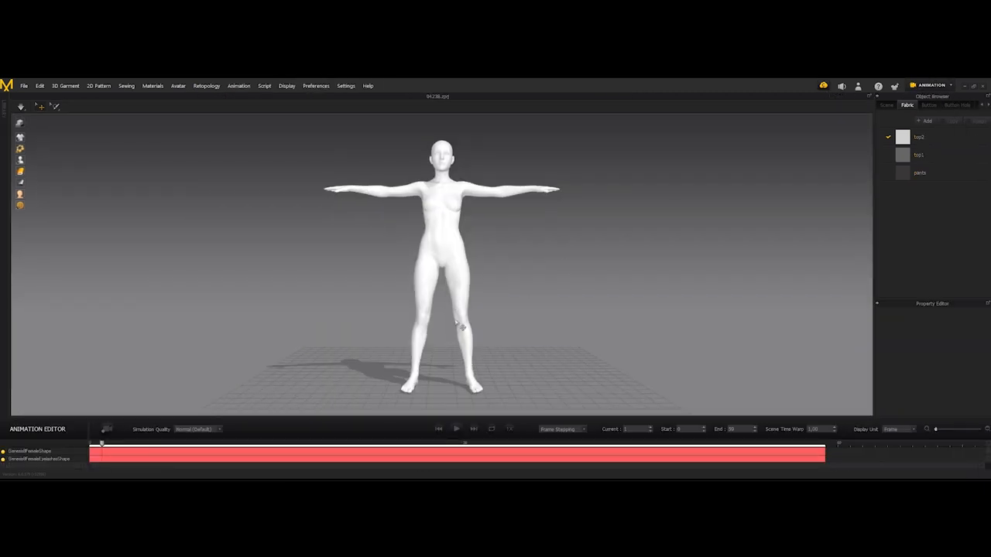
Play the female avatar's raised-arm animation to frame 59, then switch to Simulation mode
click(455, 429)
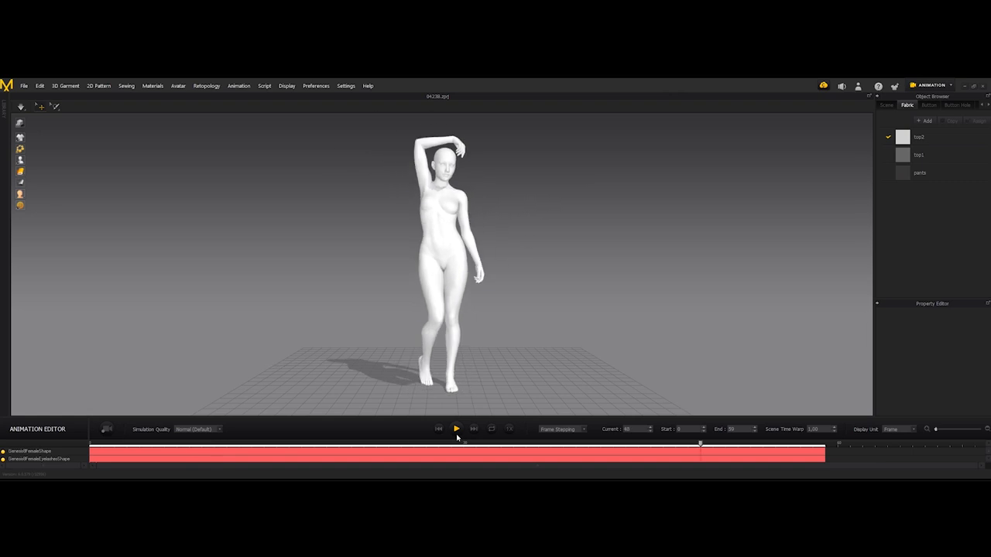
click(456, 429)
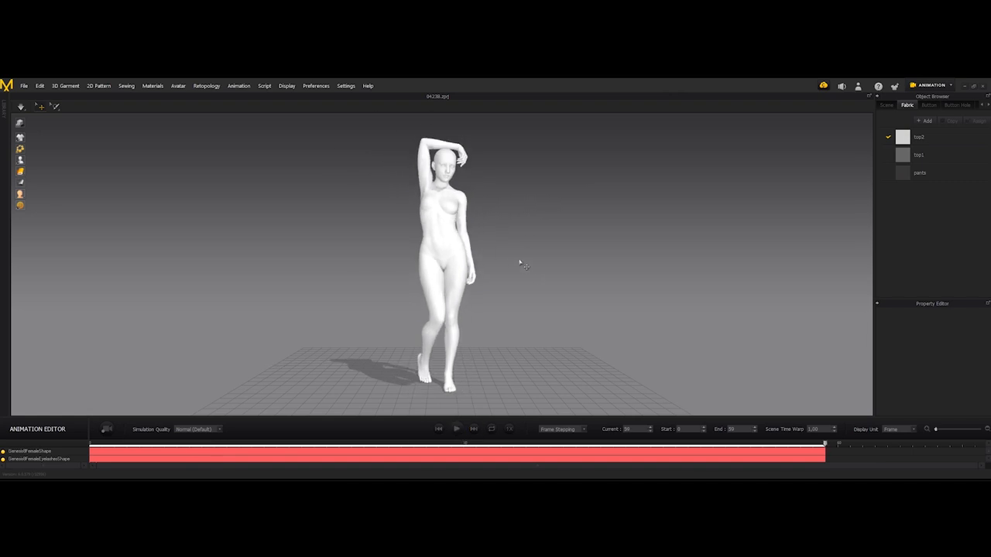
click(931, 84)
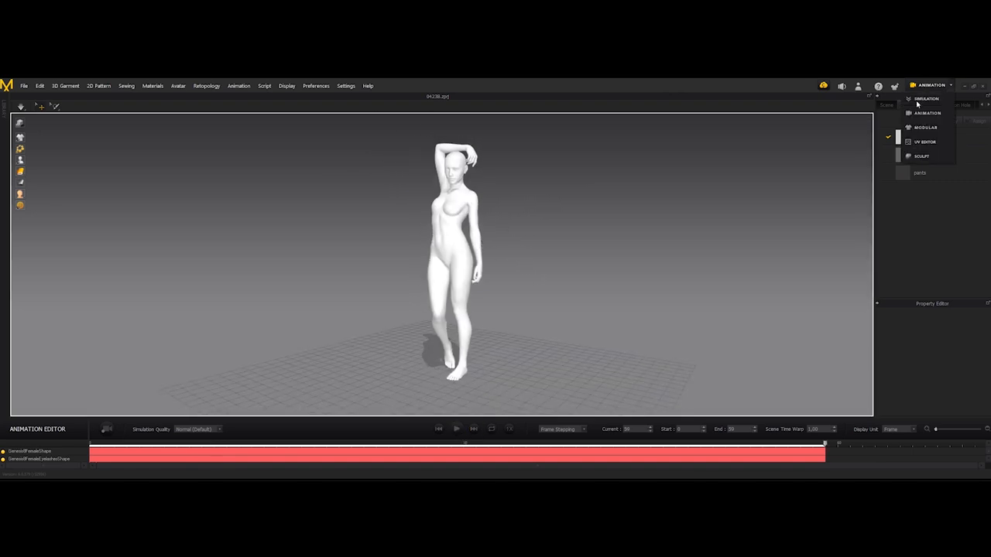
click(925, 99)
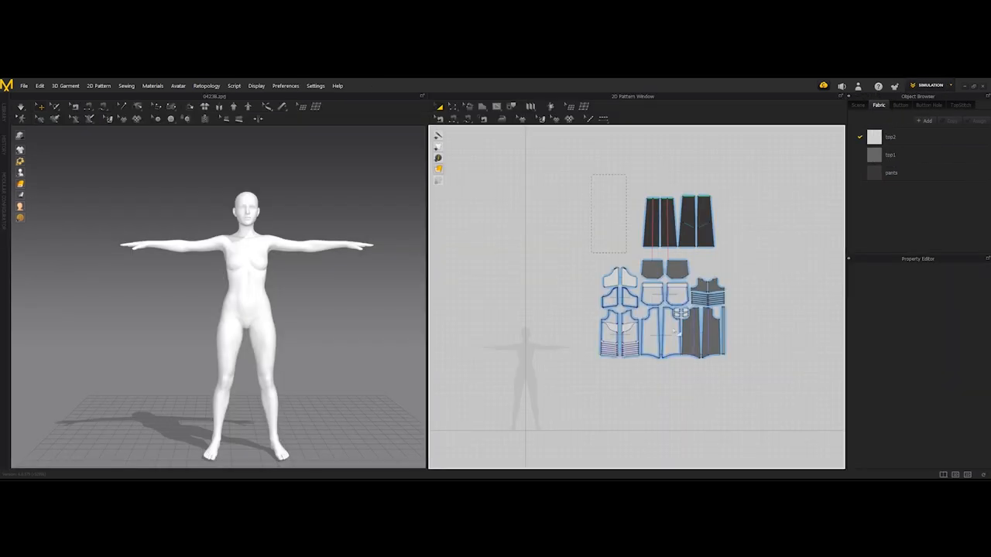
Unhide the coat and cropped trousers in the 3D window
click(259, 86)
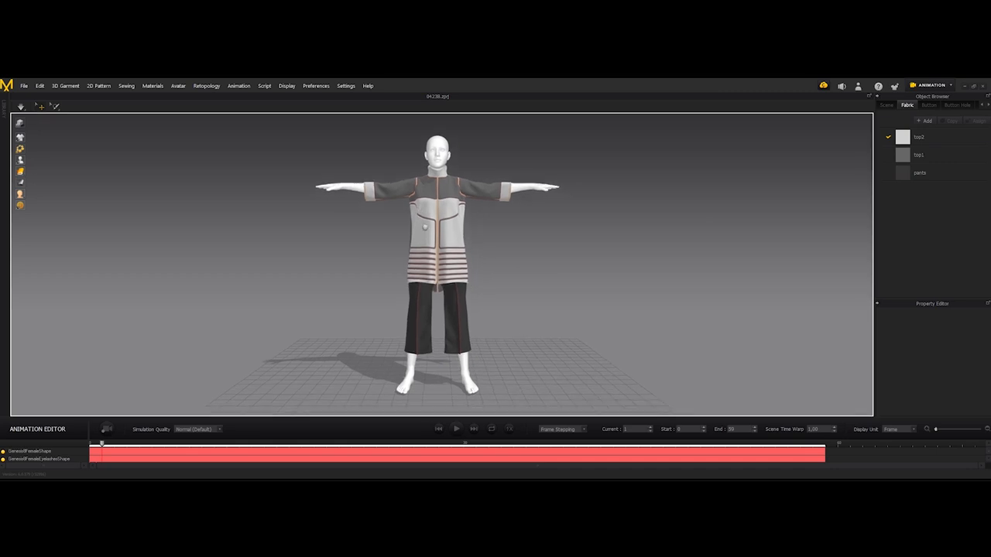
Record the coat through the female avatar's motion to the last frame, then orbit to its side
click(198, 430)
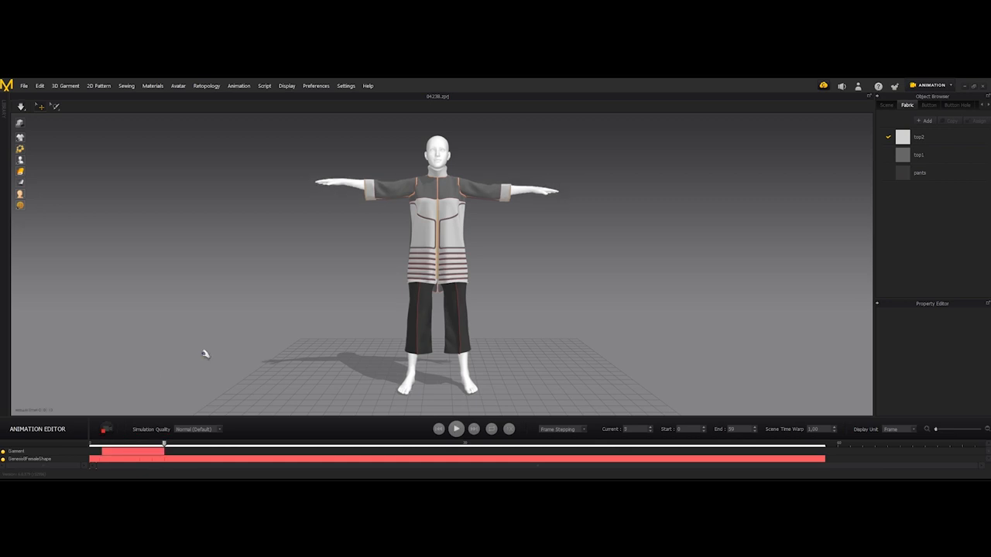
click(455, 429)
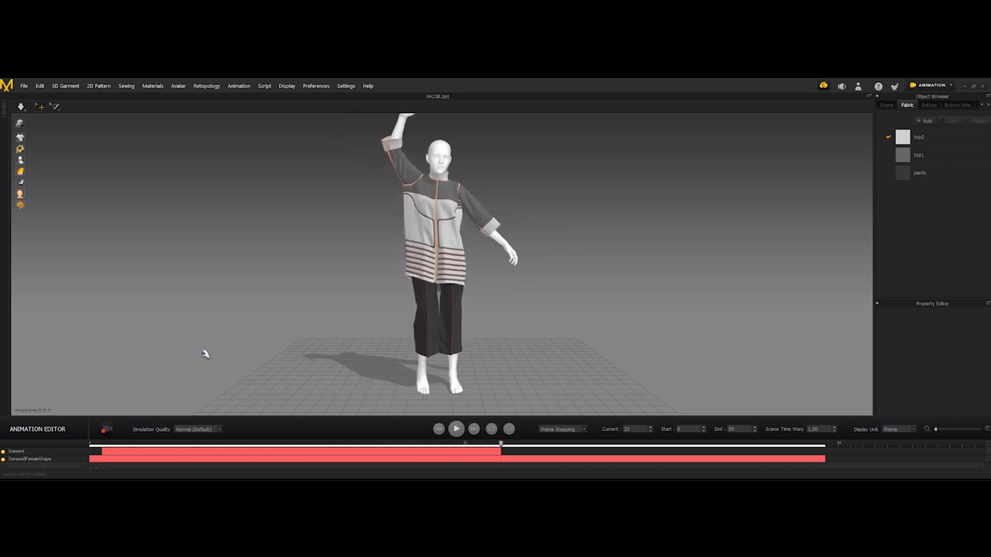
drag(499, 446, 600, 445)
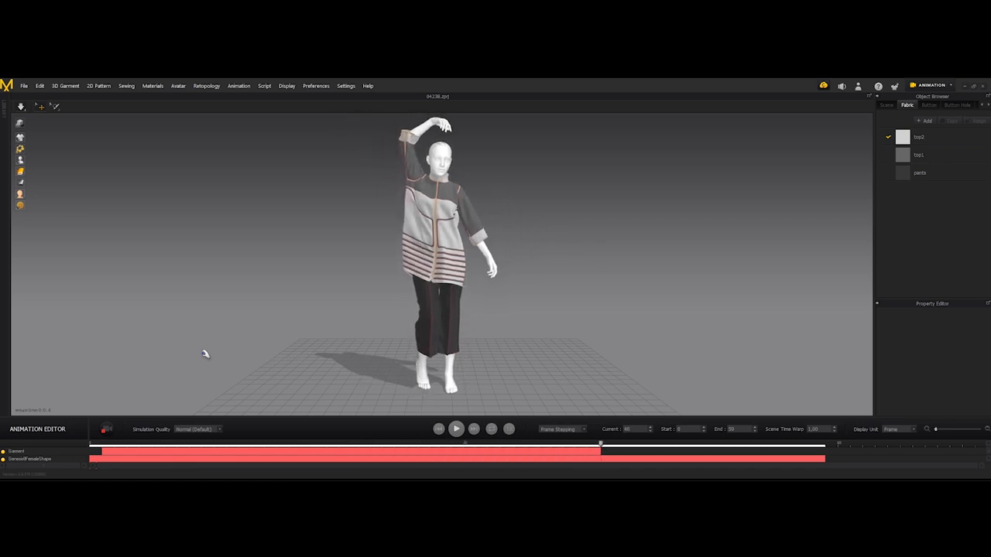
drag(600, 445, 712, 445)
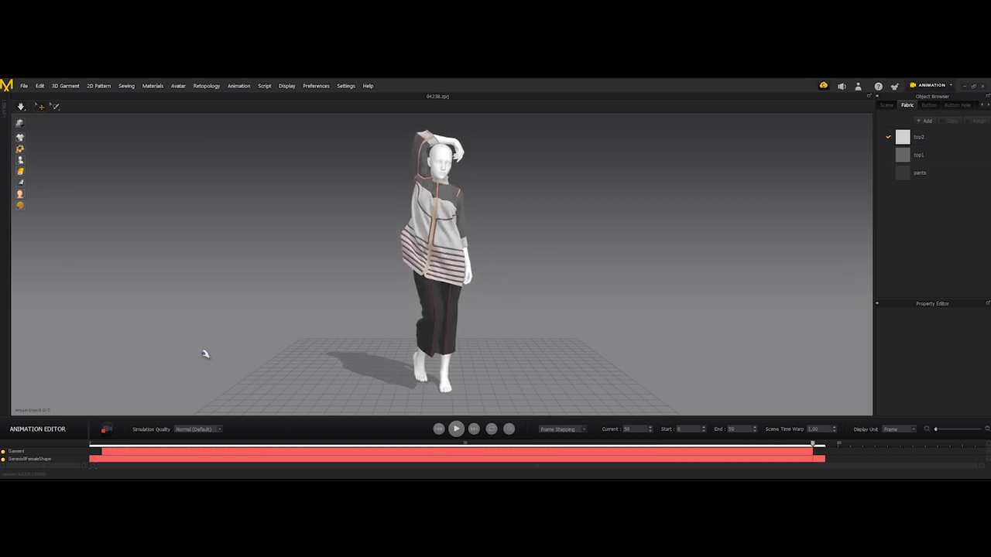
click(455, 429)
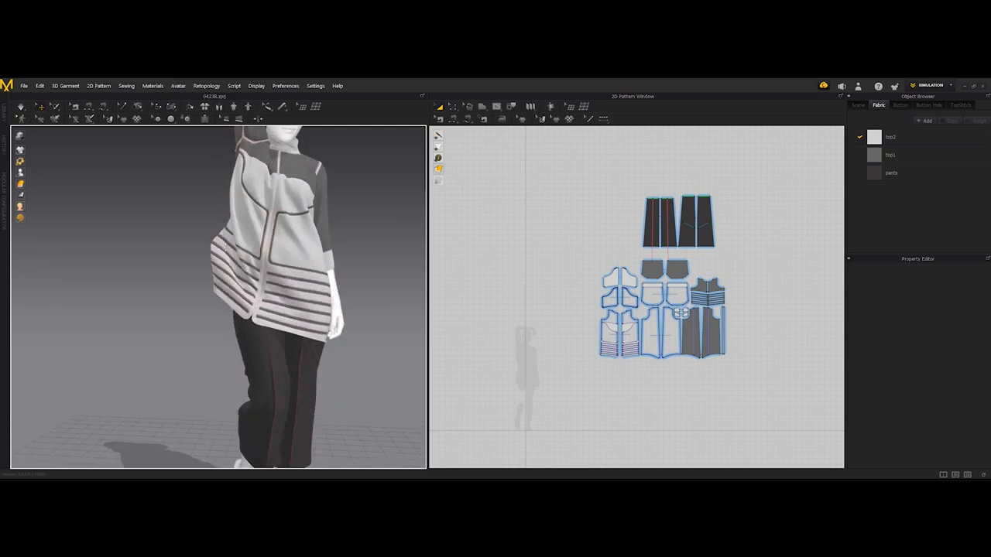
drag(309, 294, 174, 270)
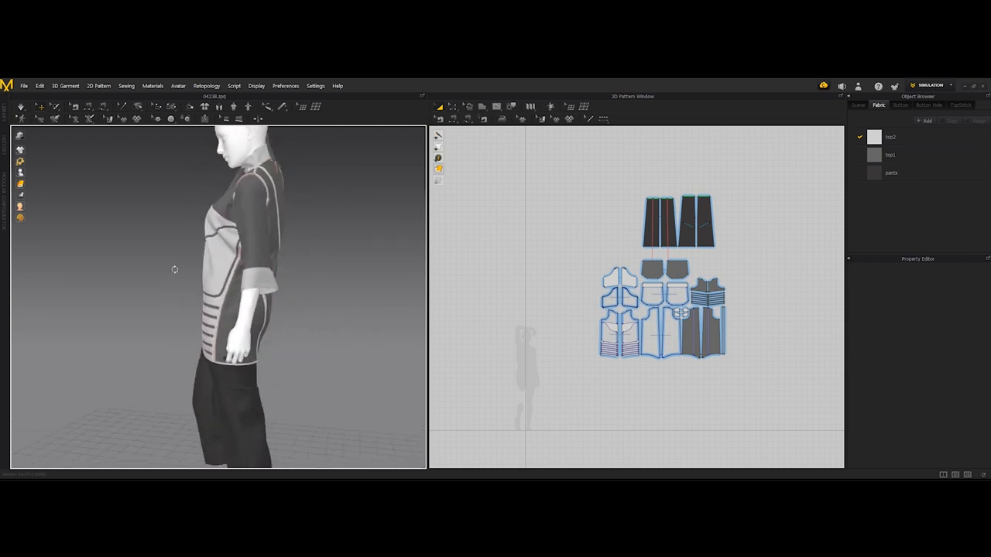